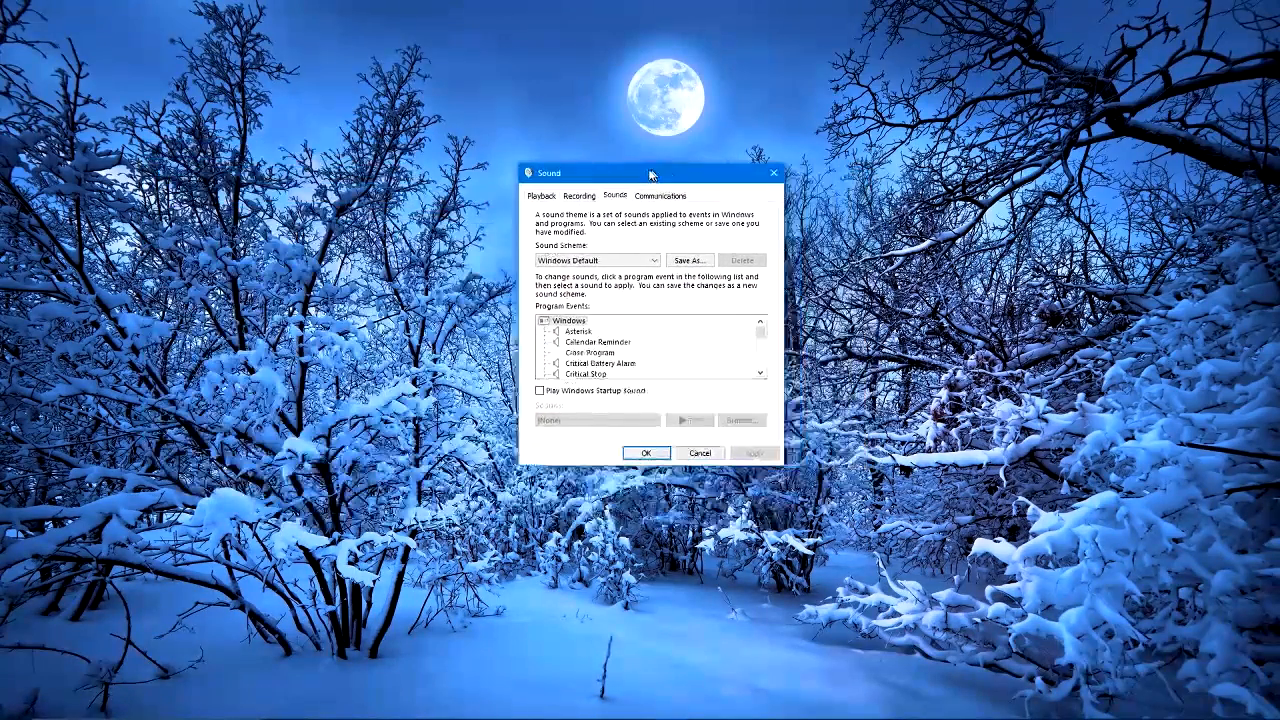
Move the Sound window, then select the High Definition Audio Device microphone on Recording.
{"action": "left_click_drag", "start_coordinate": [650, 172], "coordinate": [623, 176]}
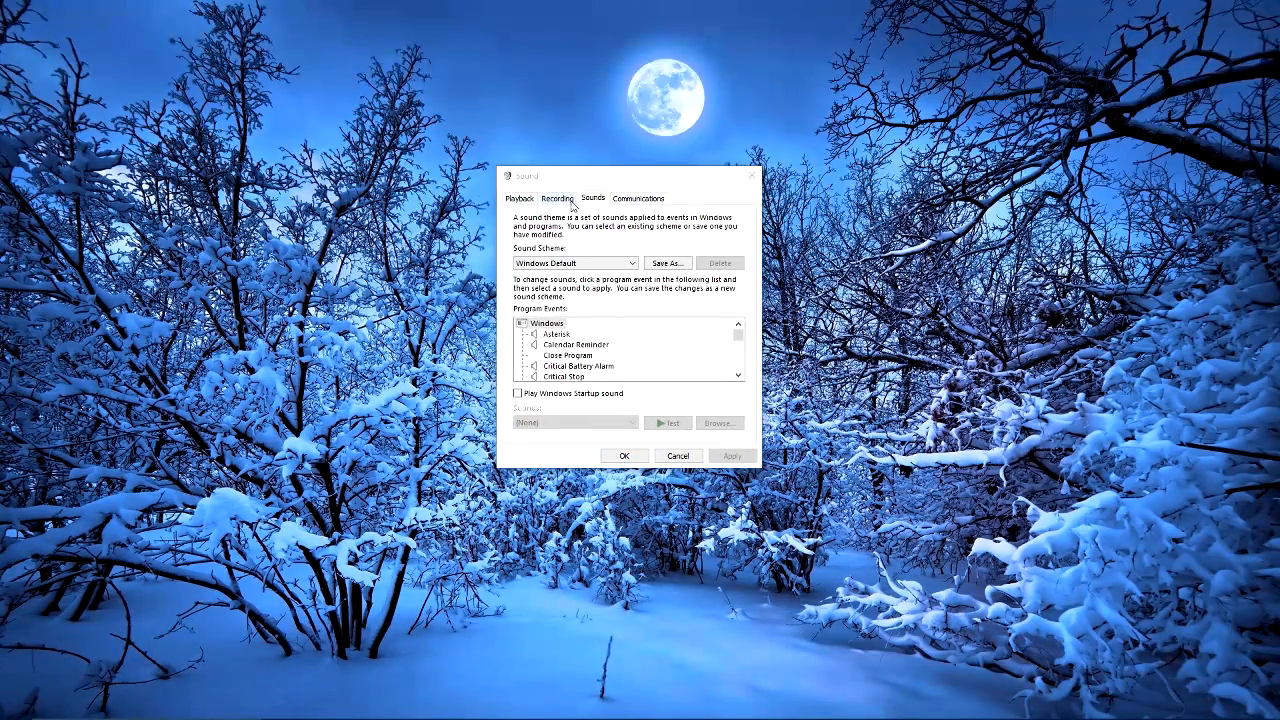
{"action": "mouse_move", "coordinate": [1189, 703]}
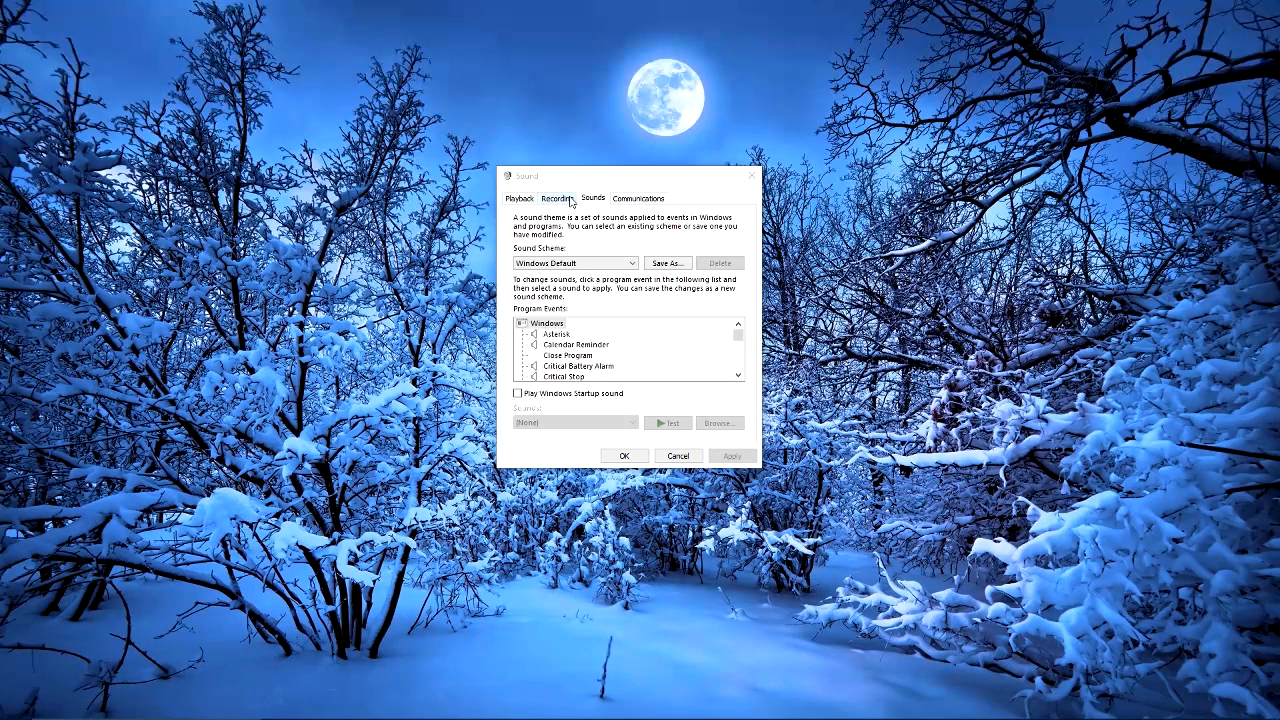
{"action": "left_click", "coordinate": [557, 197]}
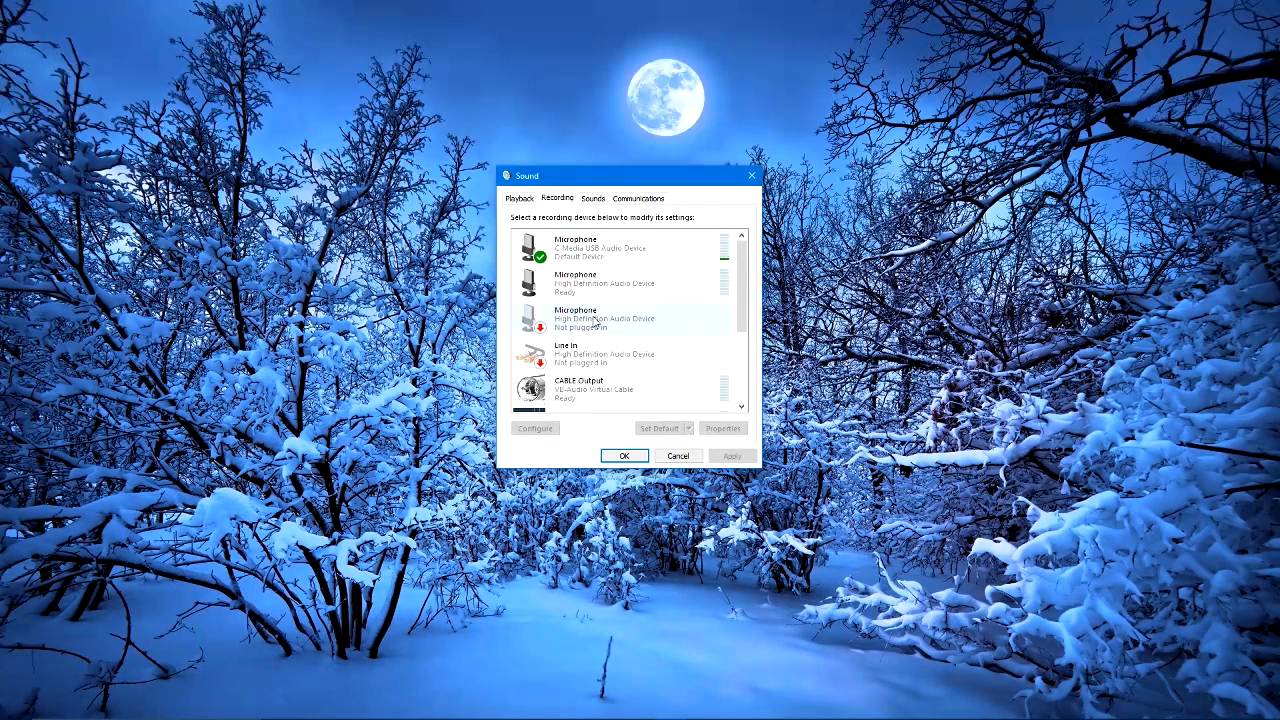
{"action": "left_click", "coordinate": [620, 283]}
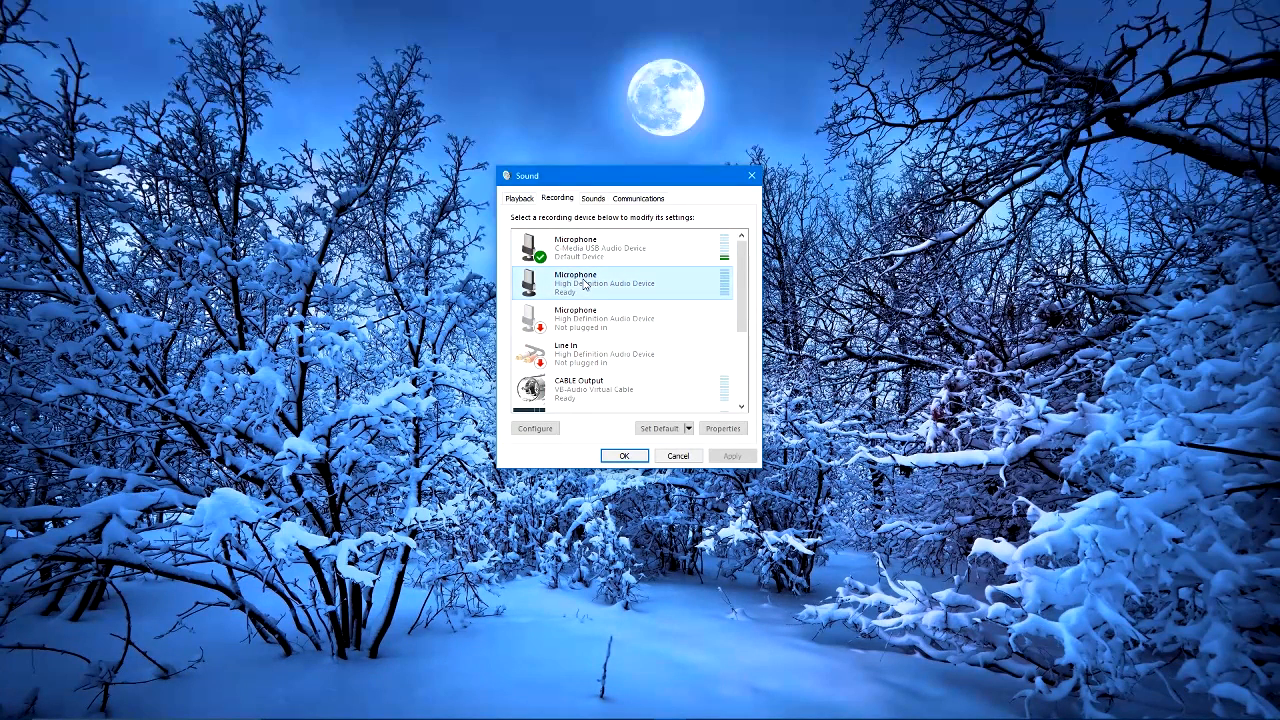
{"action": "left_click", "coordinate": [600, 248]}
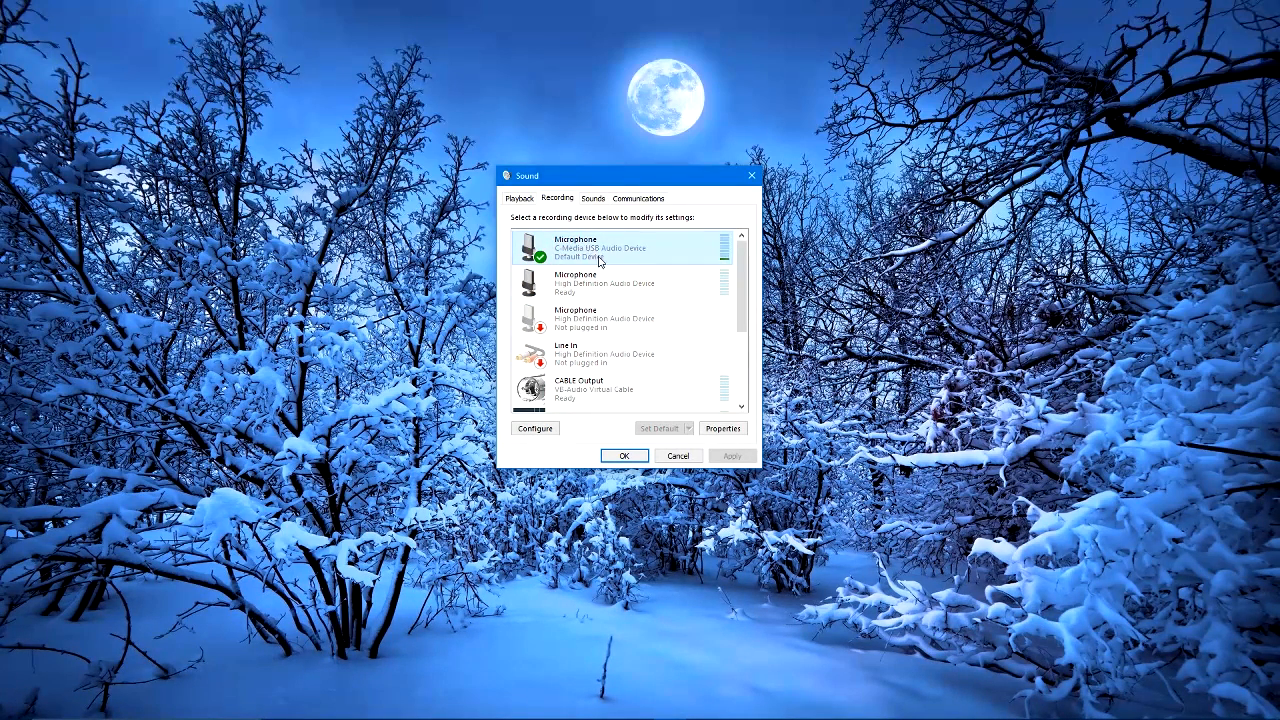
{"action": "left_click", "coordinate": [620, 284]}
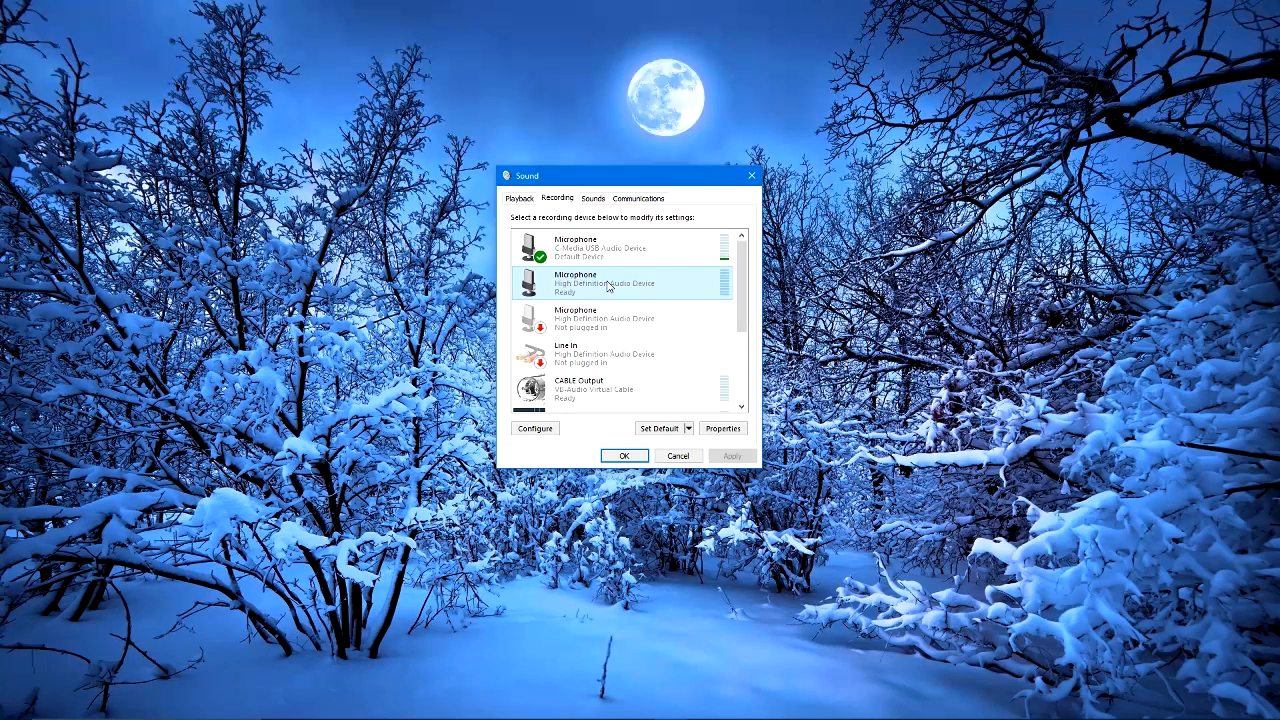
{"action": "mouse_move", "coordinate": [595, 248]}
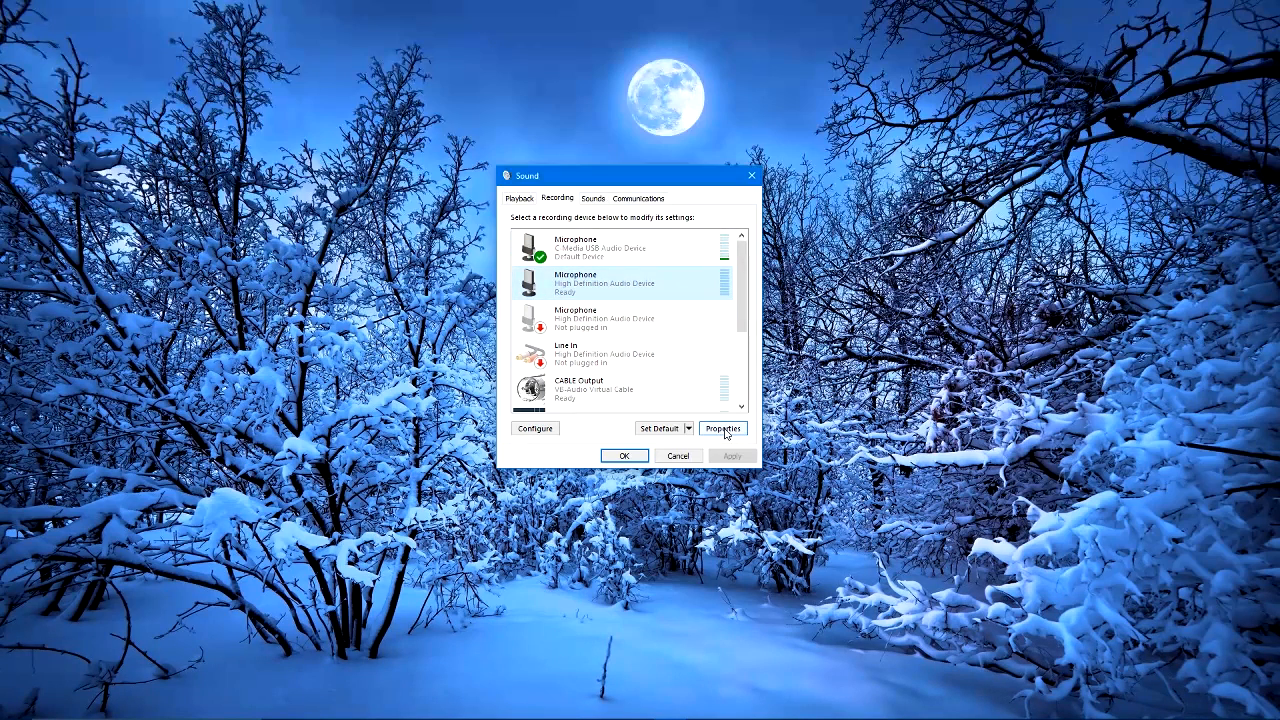
Reselect the High Definition microphone under Recording, then return to the Playback device list.
{"action": "left_click", "coordinate": [519, 197]}
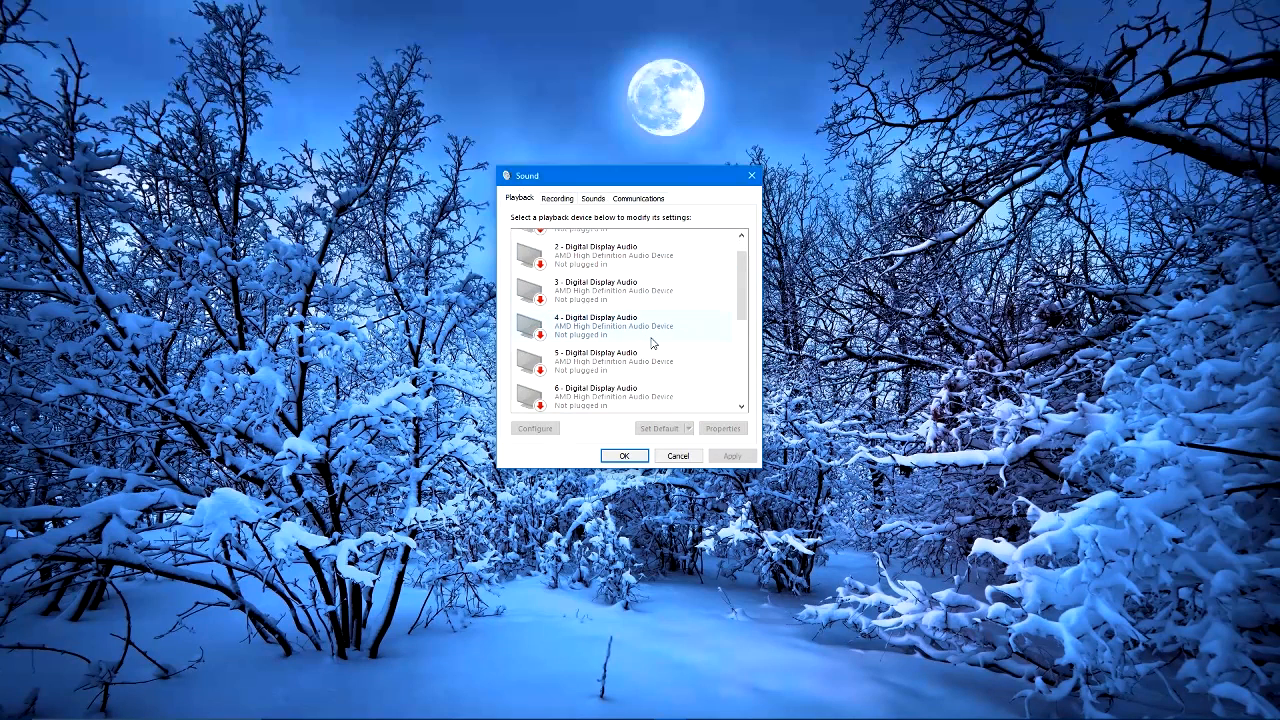
{"action": "left_click", "coordinate": [557, 198]}
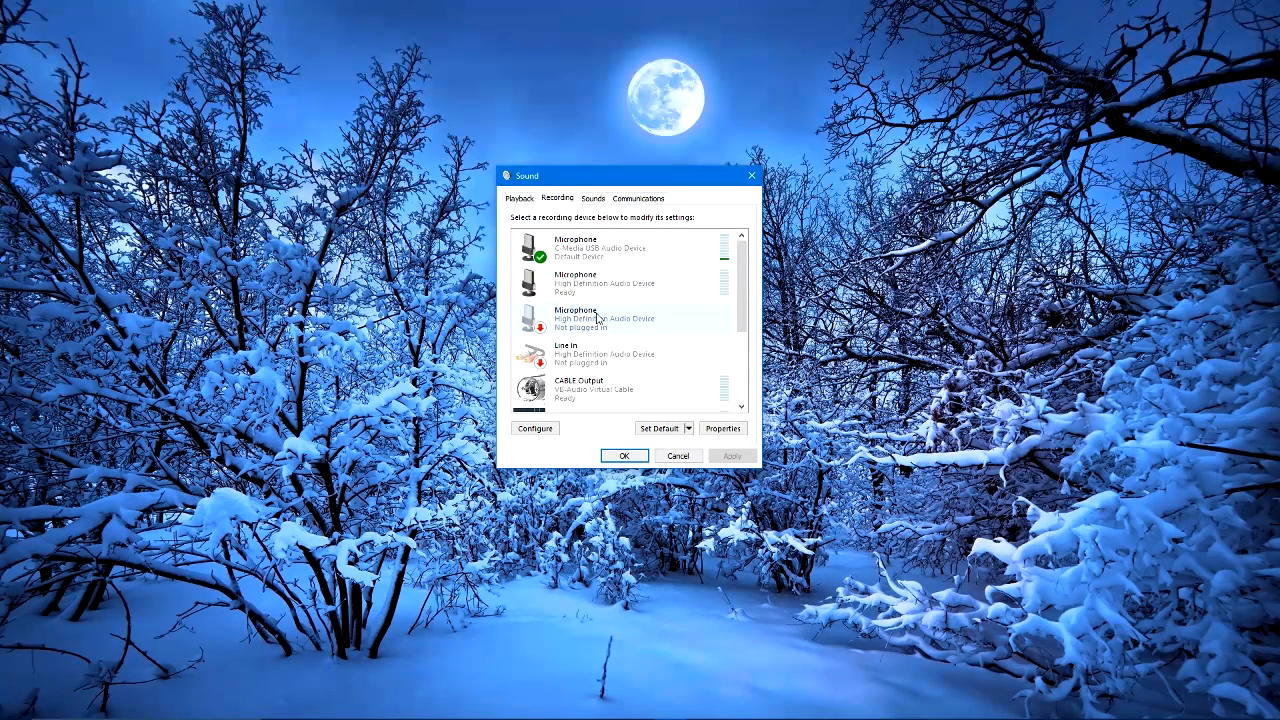
{"action": "left_click", "coordinate": [600, 283]}
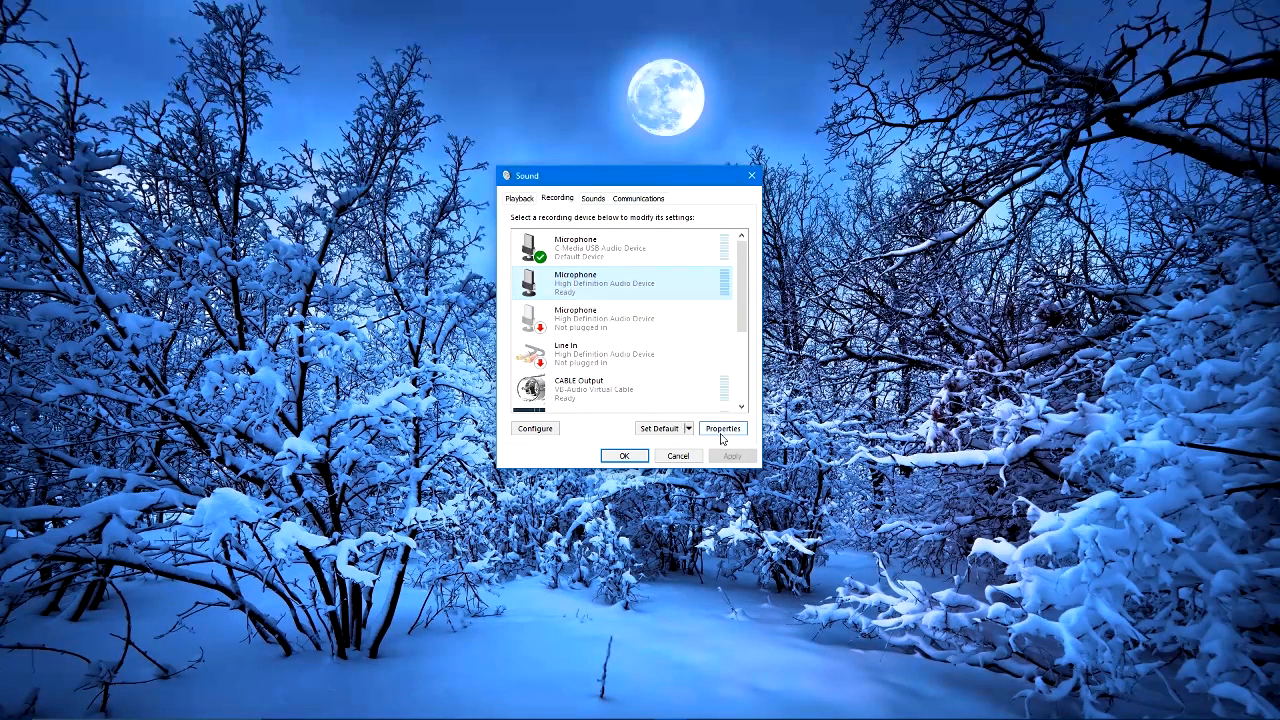
{"action": "left_click", "coordinate": [722, 428]}
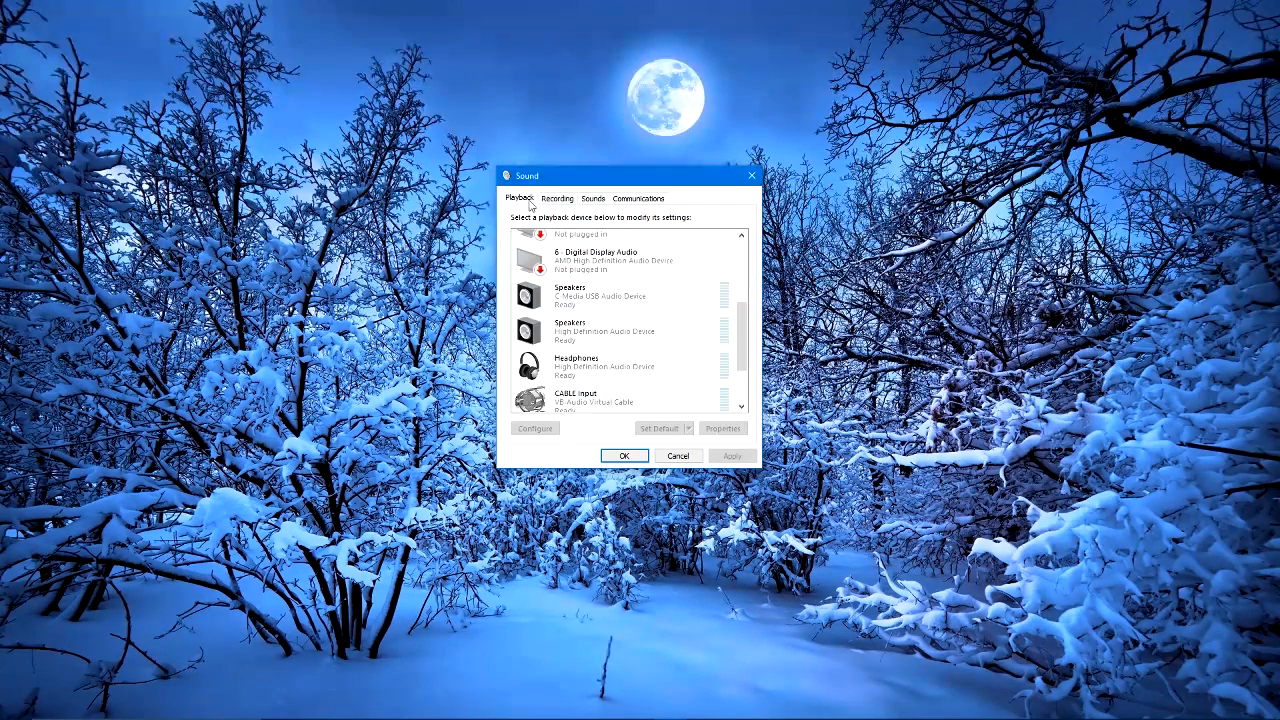
{"action": "left_click", "coordinate": [722, 428]}
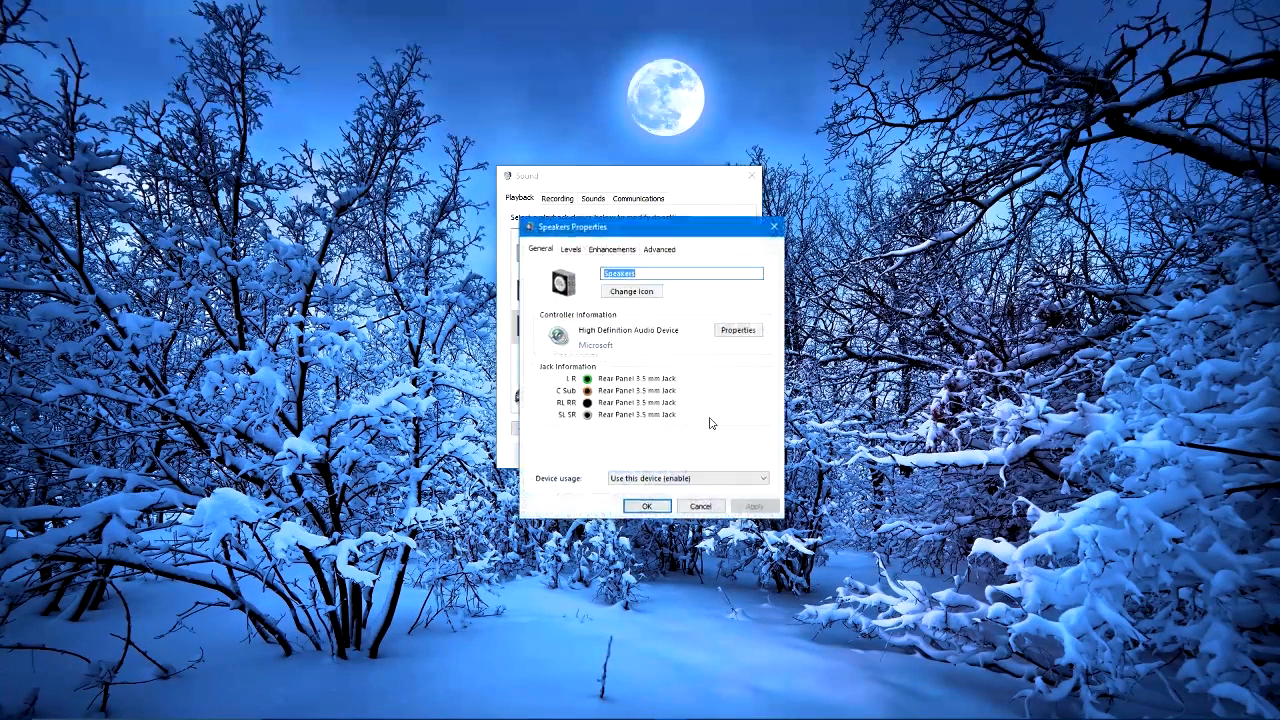
{"action": "left_click", "coordinate": [611, 249]}
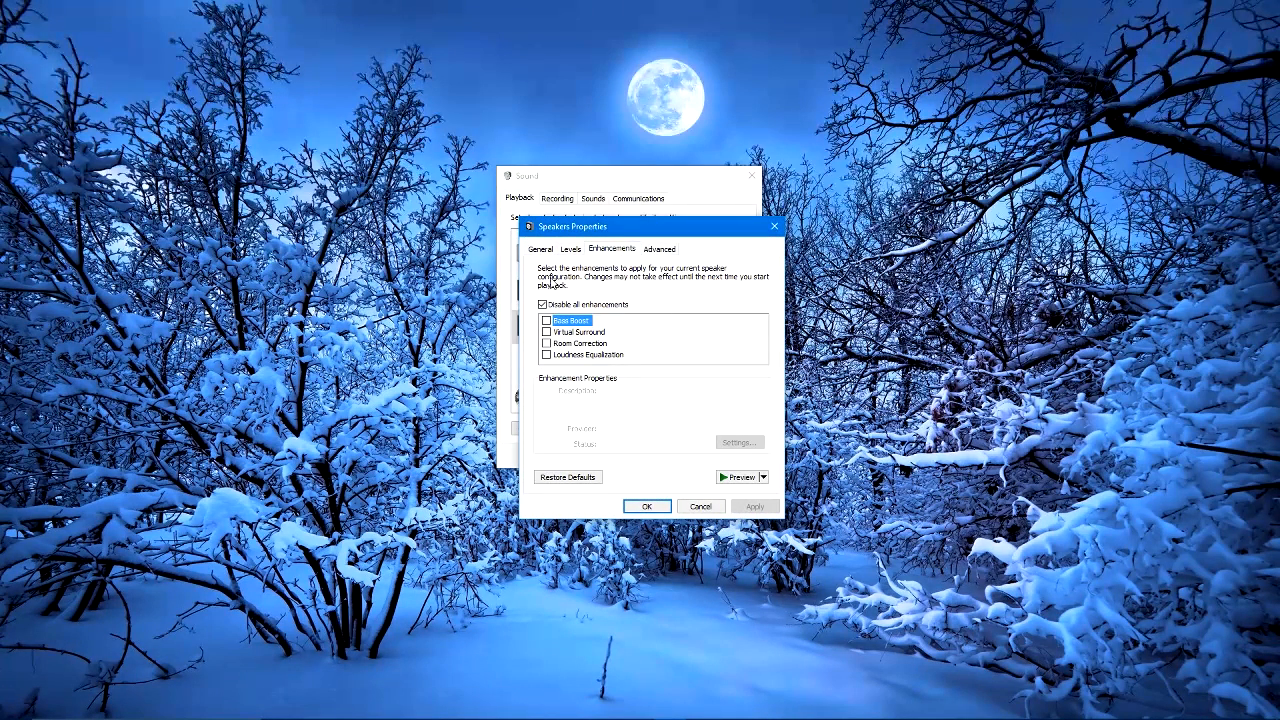
{"action": "mouse_move", "coordinate": [670, 429]}
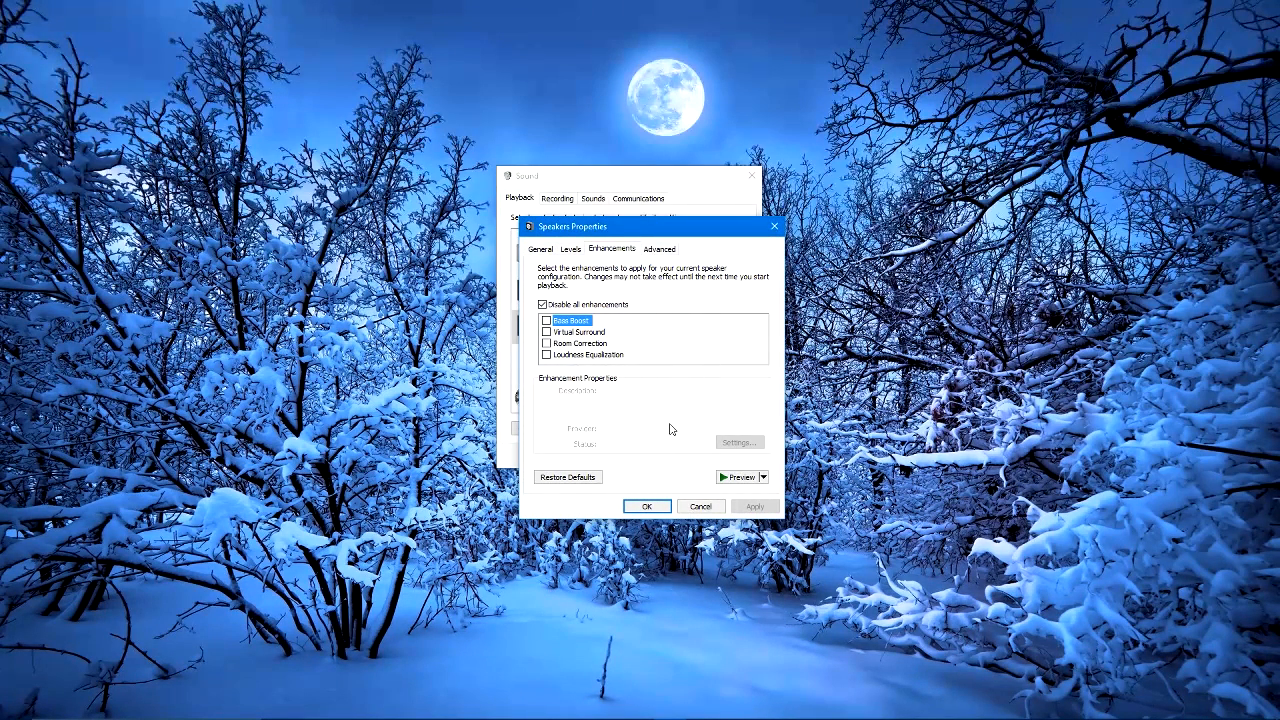
{"action": "mouse_move", "coordinate": [615, 293]}
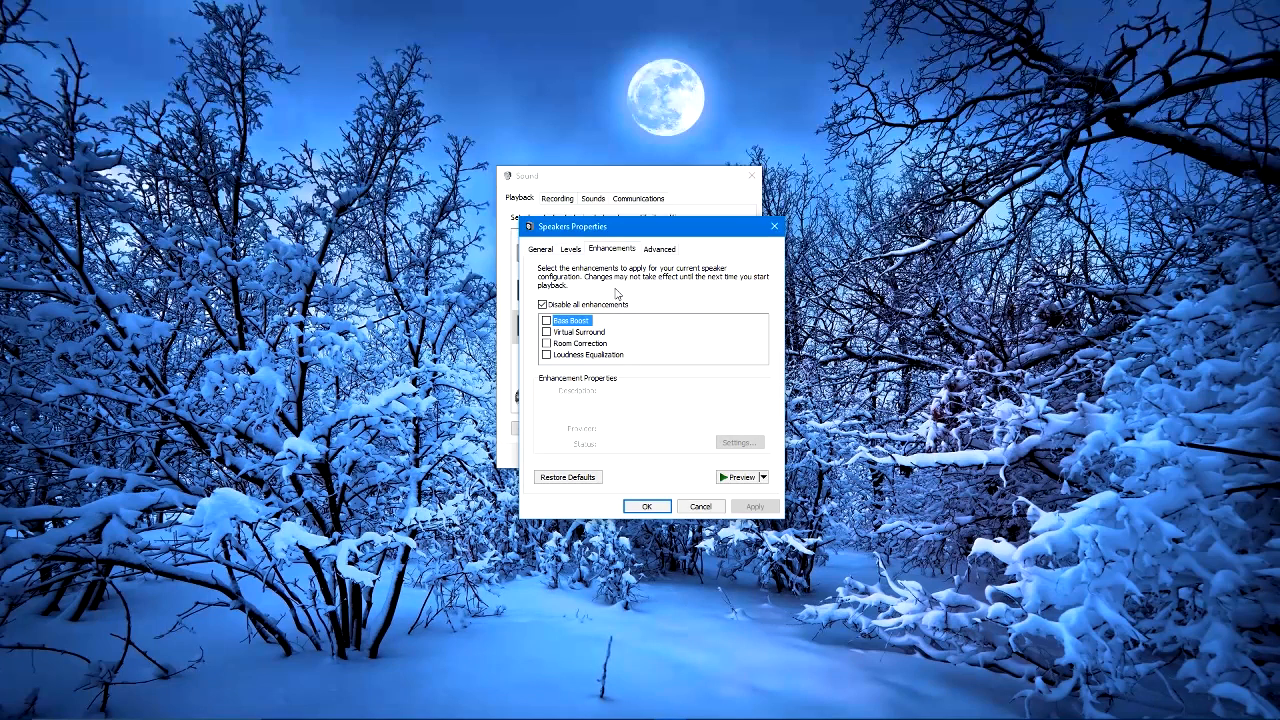
{"action": "mouse_move", "coordinate": [585, 288]}
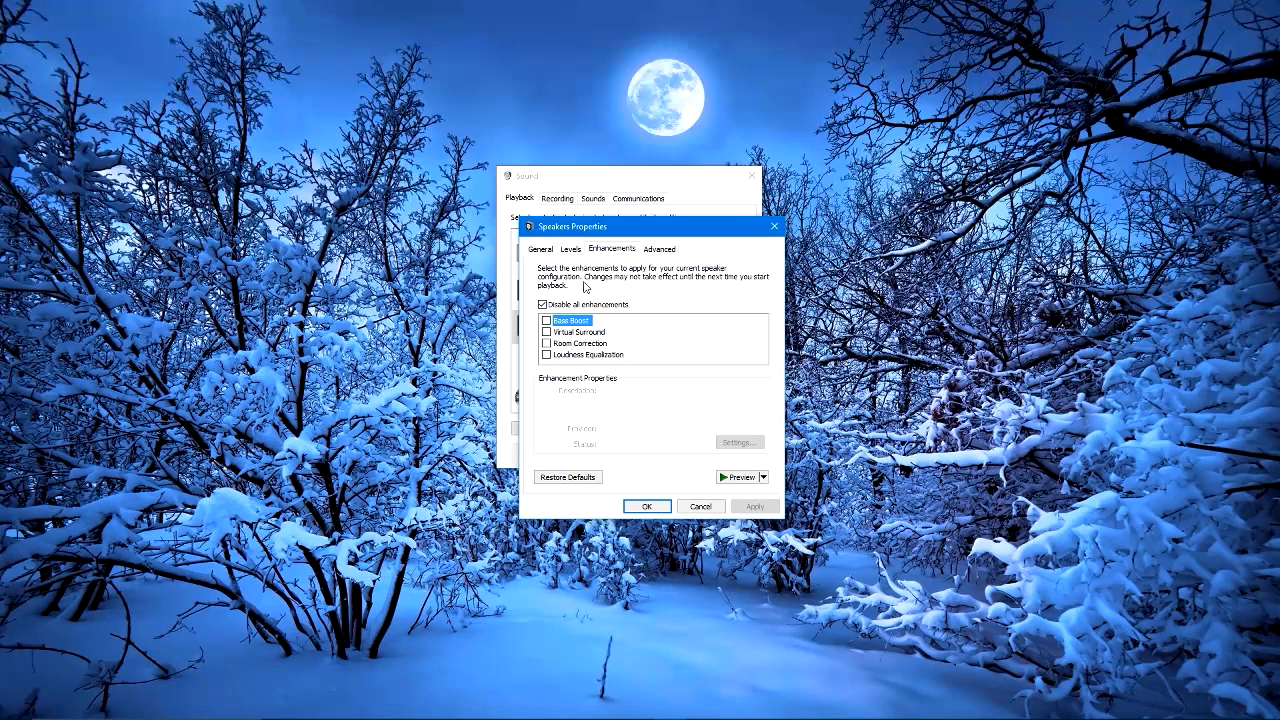
{"action": "mouse_move", "coordinate": [552, 371]}
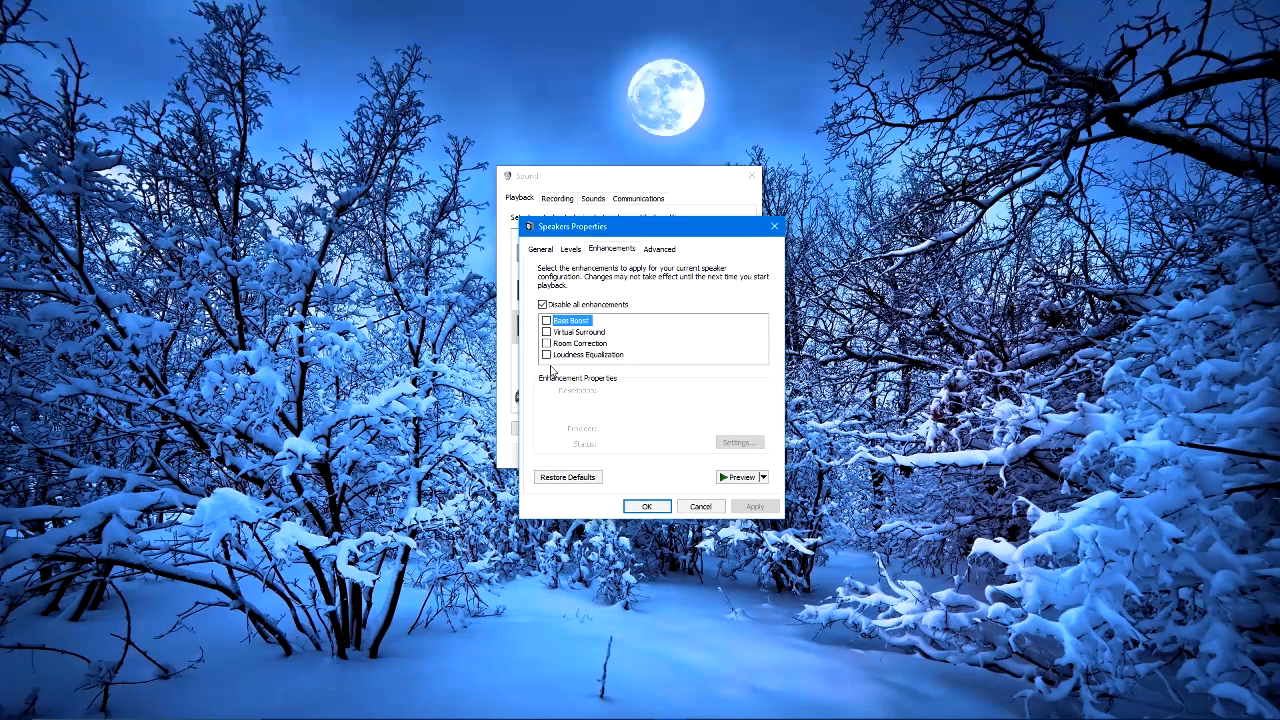
{"action": "left_click", "coordinate": [542, 305]}
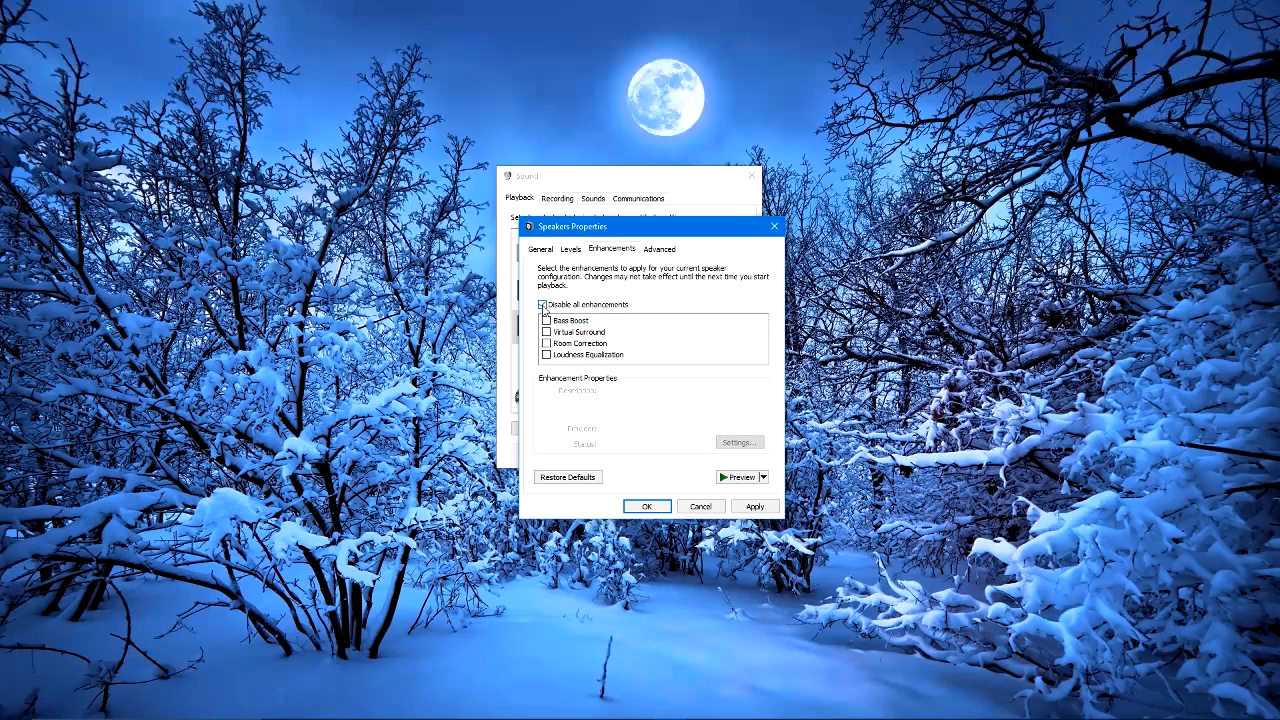
{"action": "left_click", "coordinate": [544, 305]}
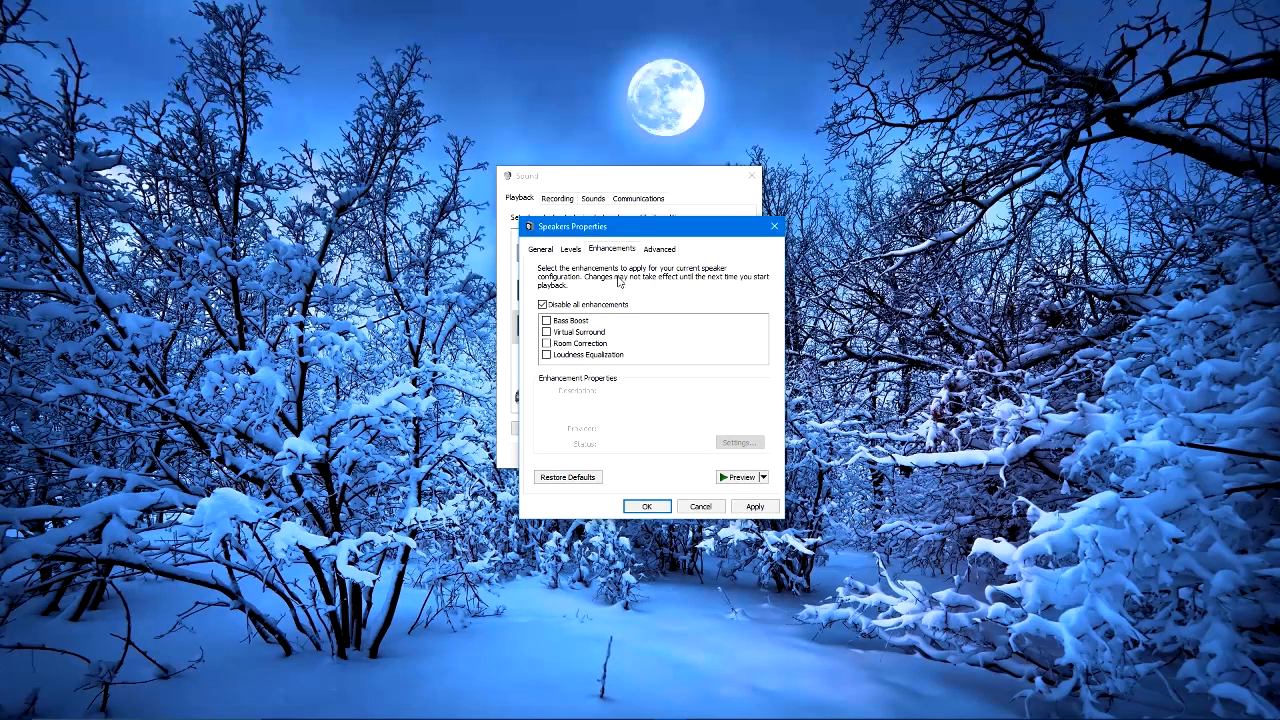
{"action": "mouse_move", "coordinate": [662, 281]}
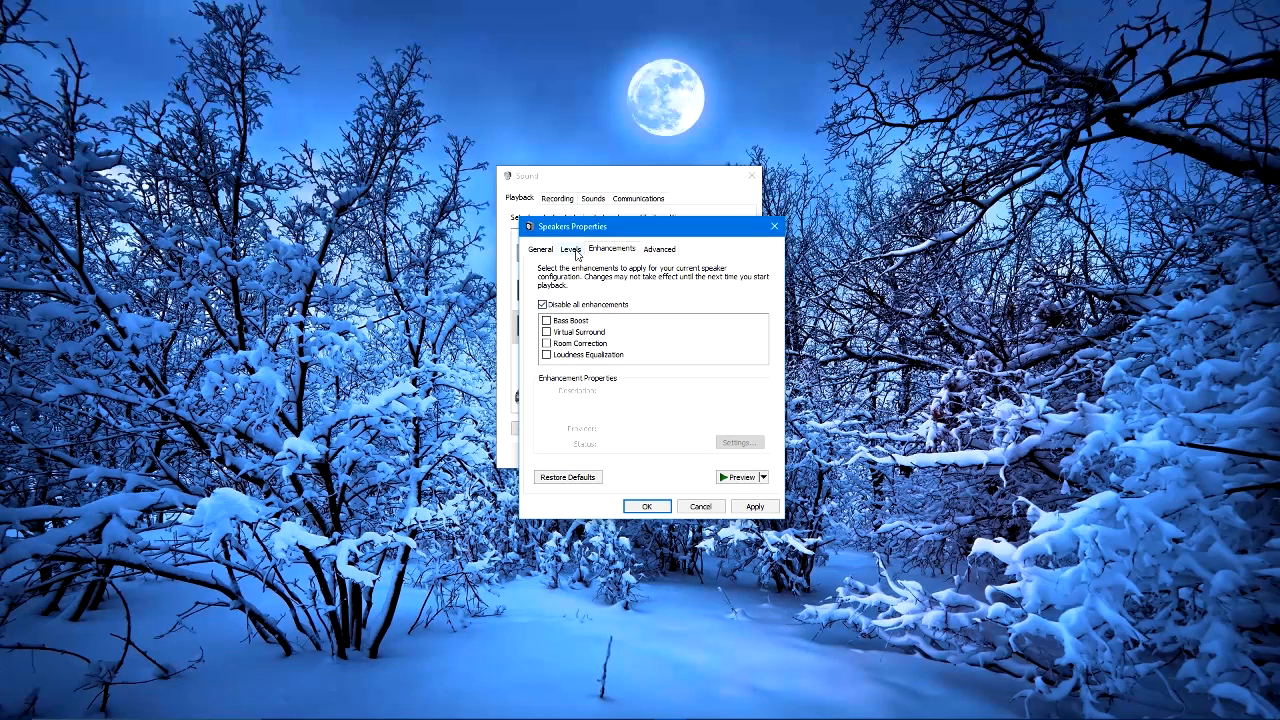
{"action": "mouse_move", "coordinate": [701, 506]}
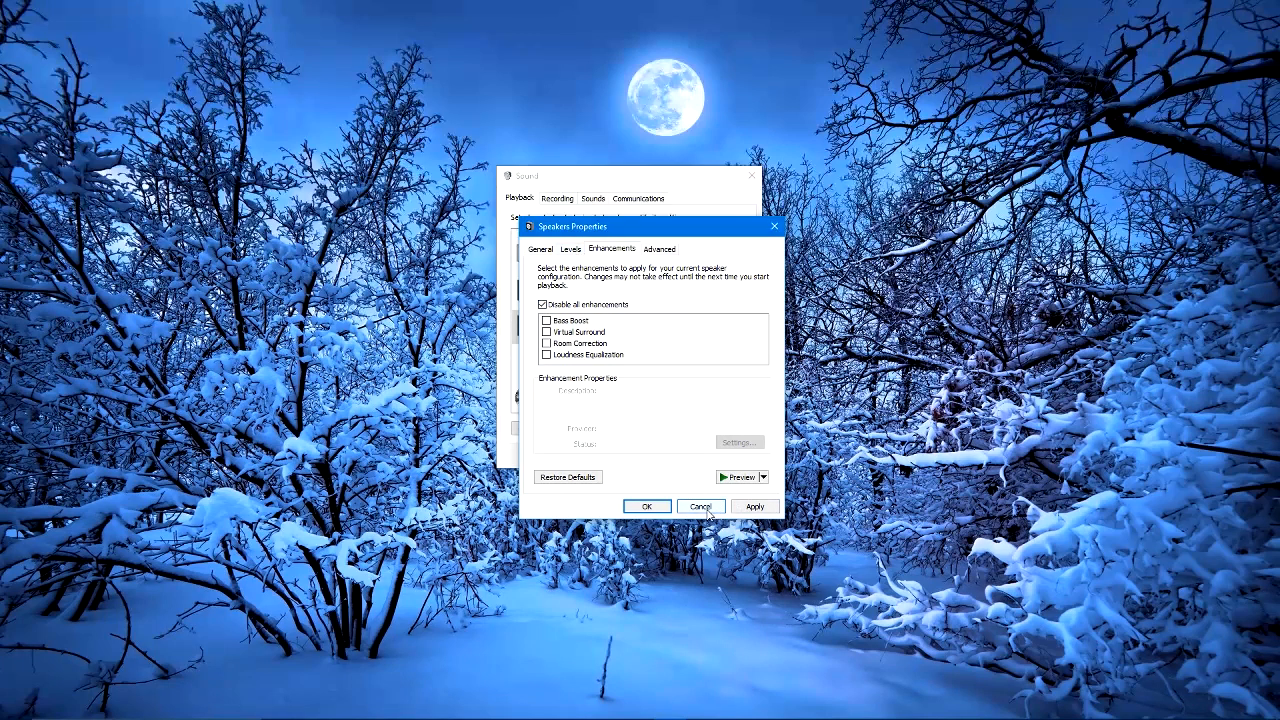
{"action": "mouse_move", "coordinate": [652, 441]}
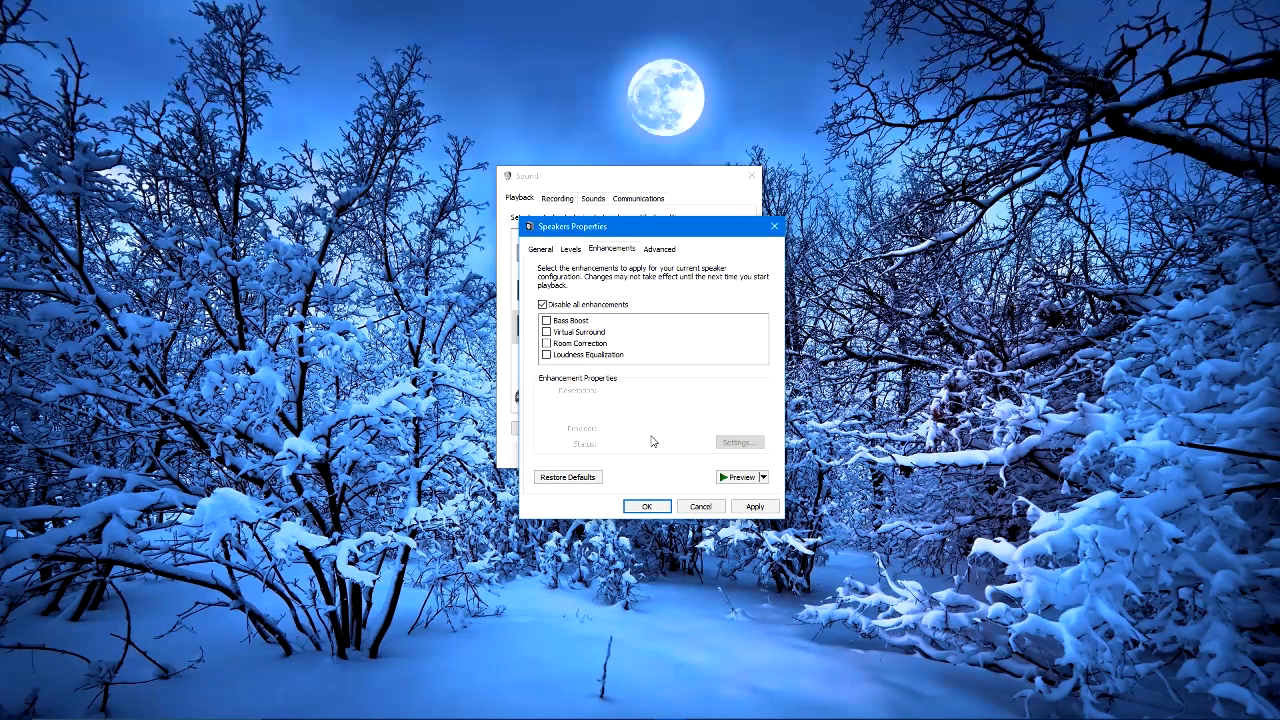
{"action": "mouse_move", "coordinate": [645, 427]}
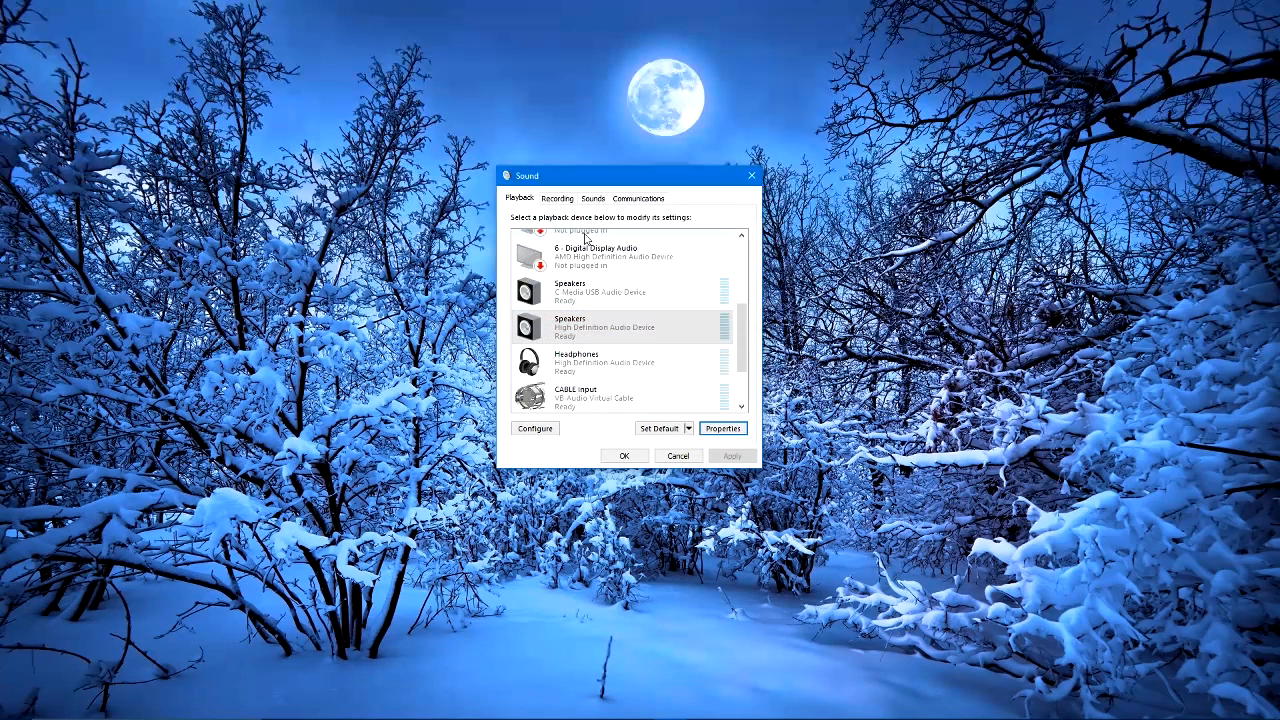
Open Properties for the High Definition Audio Device microphone.
{"action": "left_click", "coordinate": [722, 428]}
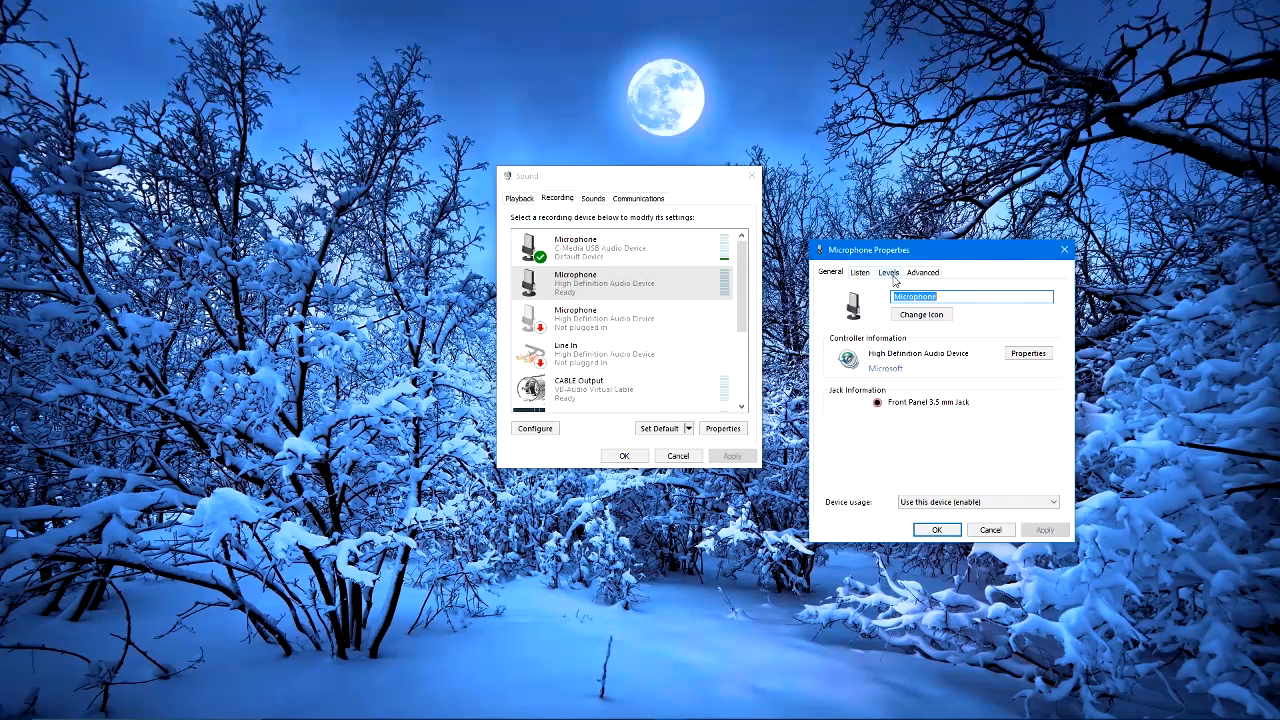
On the Levels tab, raise the Microphone volume slider to 100, leaving boost at 0.0 dB.
{"action": "left_click", "coordinate": [888, 272]}
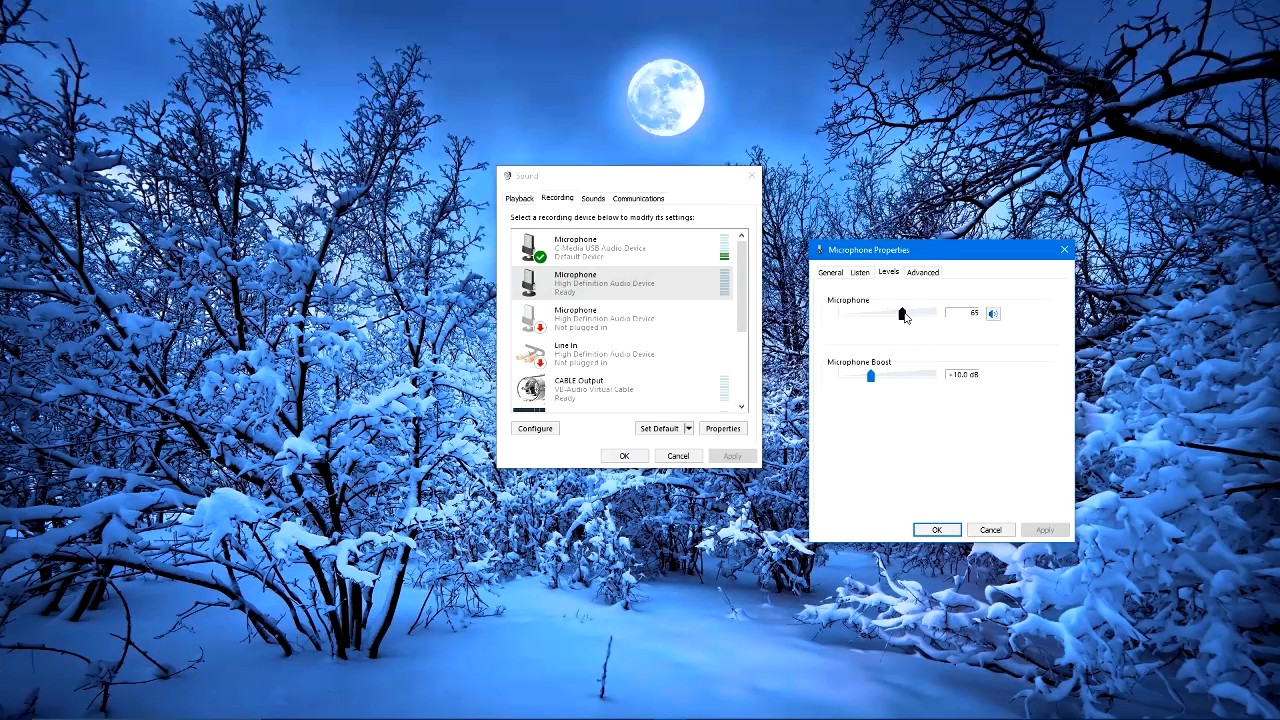
{"action": "left_click_drag", "start_coordinate": [903, 313], "coordinate": [937, 313]}
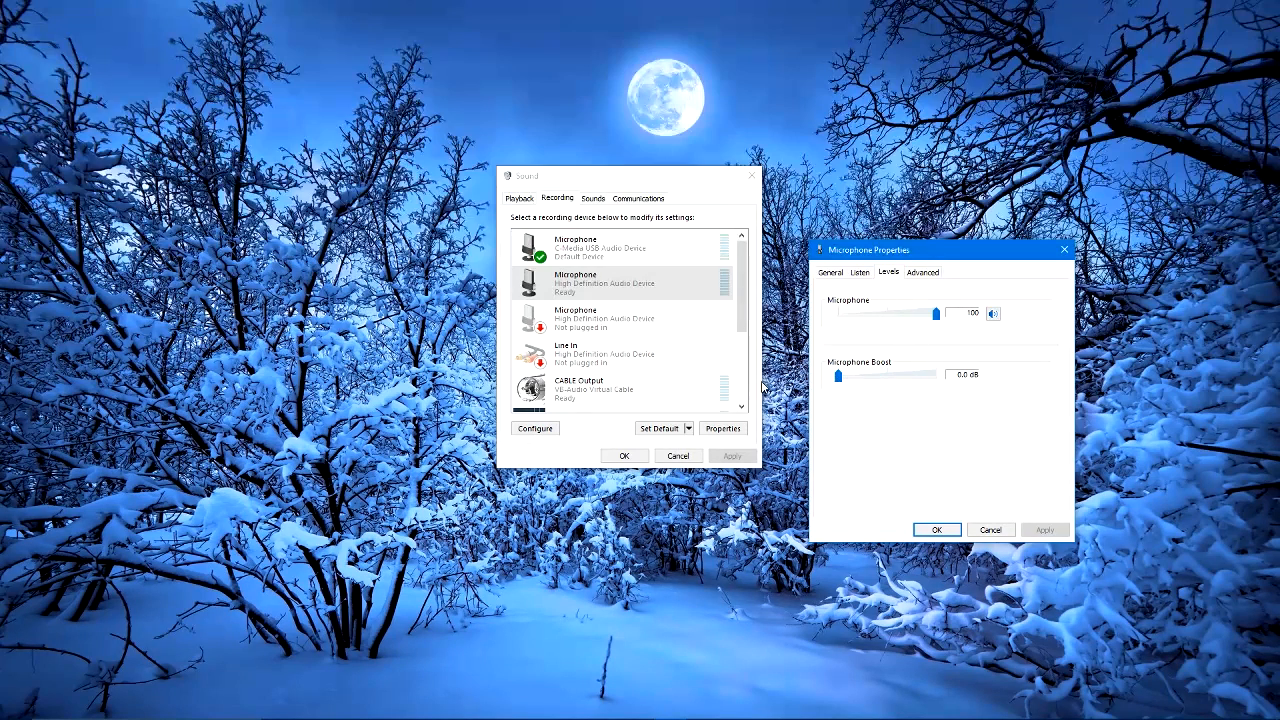
{"action": "mouse_move", "coordinate": [912, 340]}
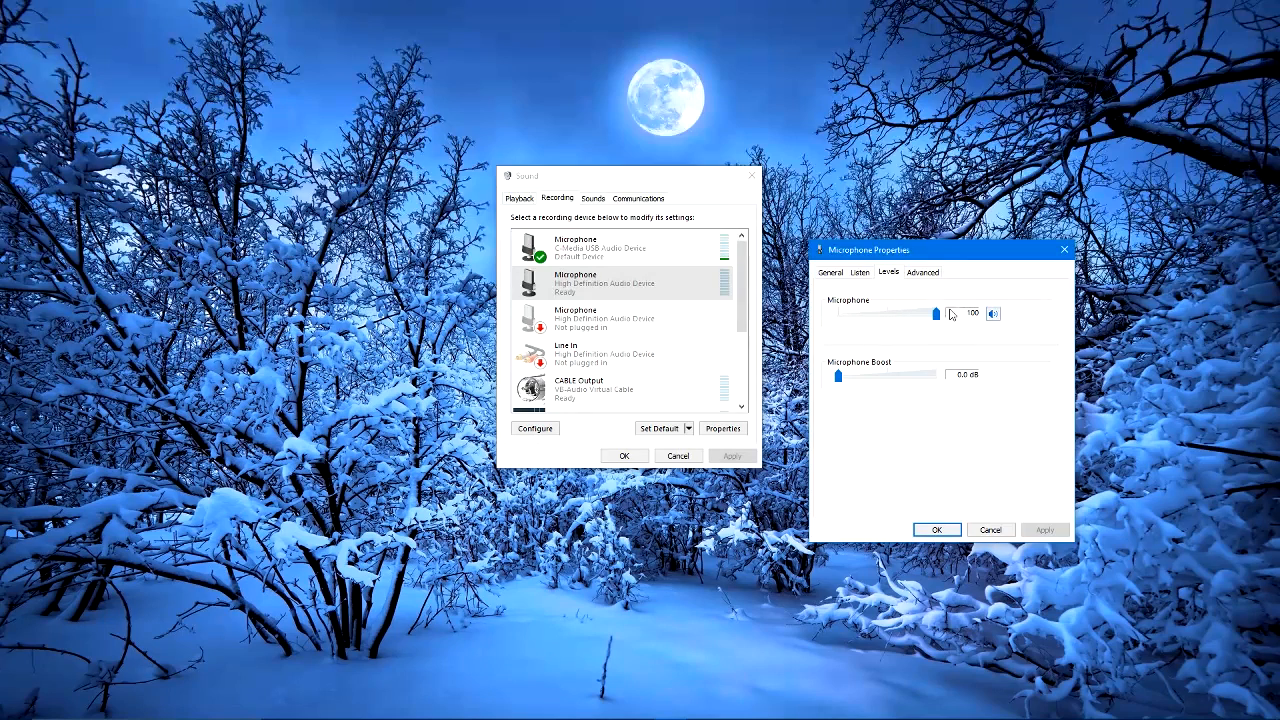
{"action": "mouse_move", "coordinate": [951, 388]}
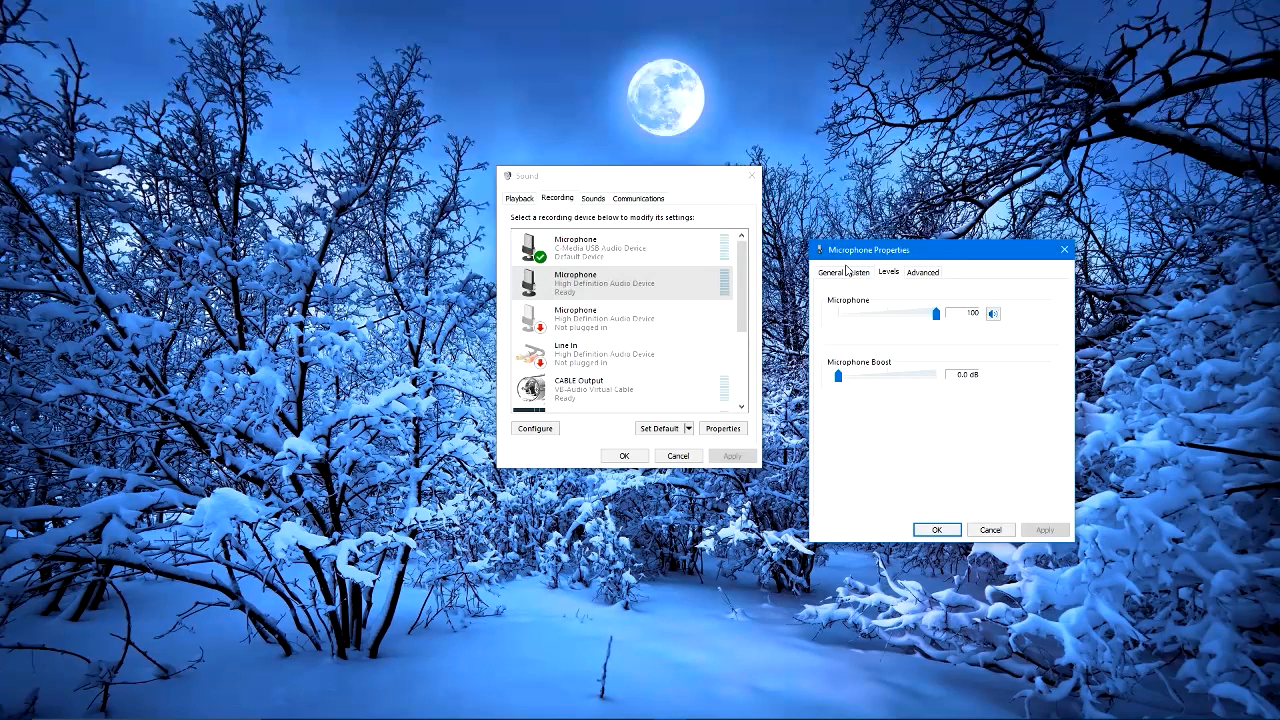
{"action": "left_click", "coordinate": [860, 272]}
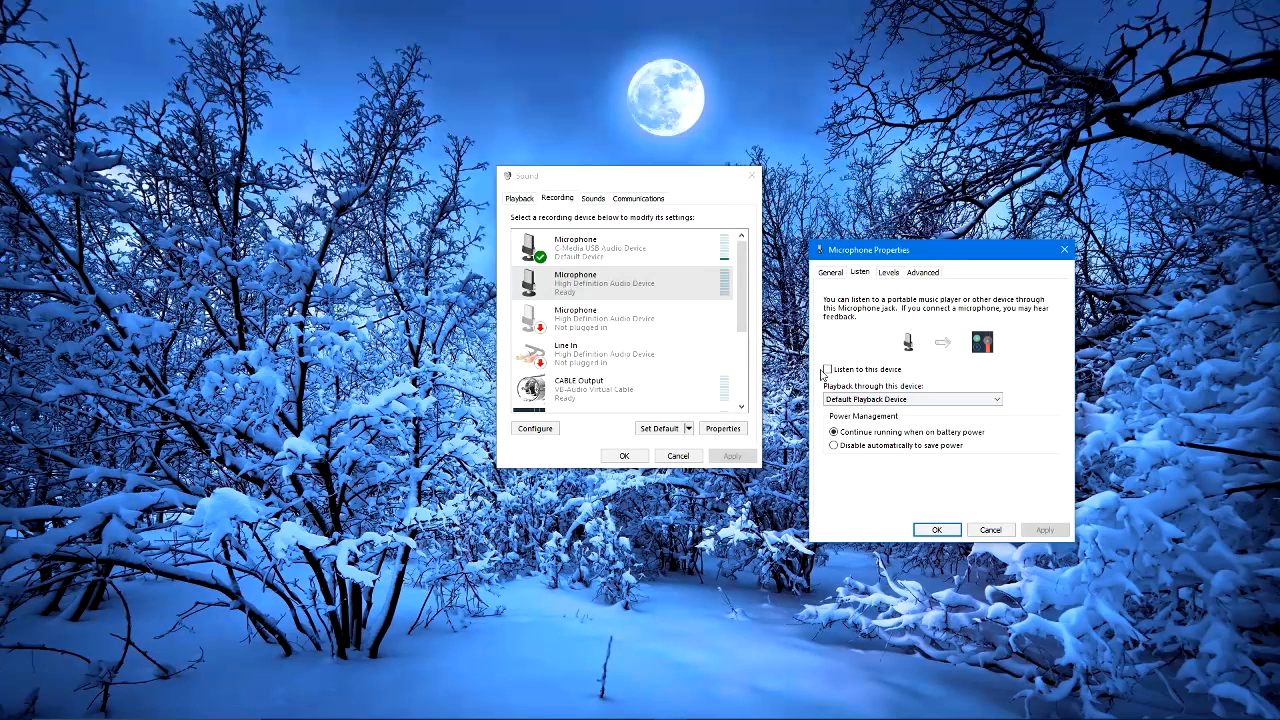
{"action": "left_click", "coordinate": [888, 272]}
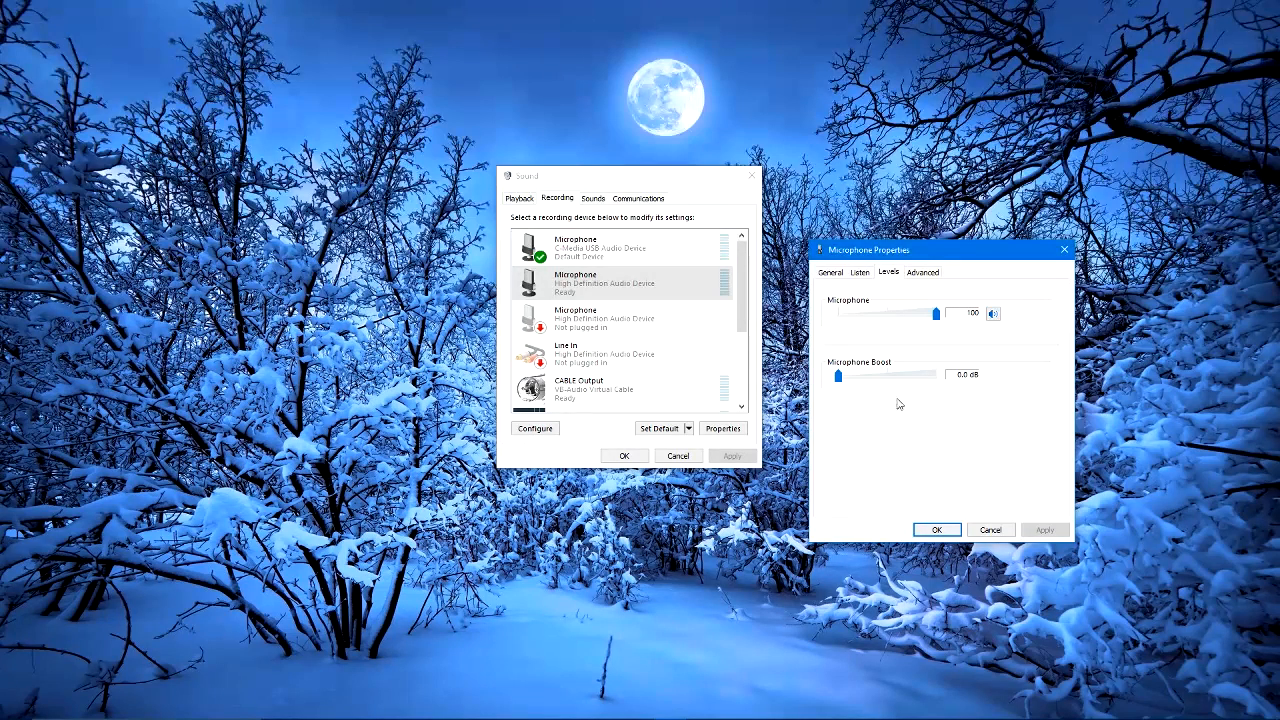
{"action": "mouse_move", "coordinate": [980, 376]}
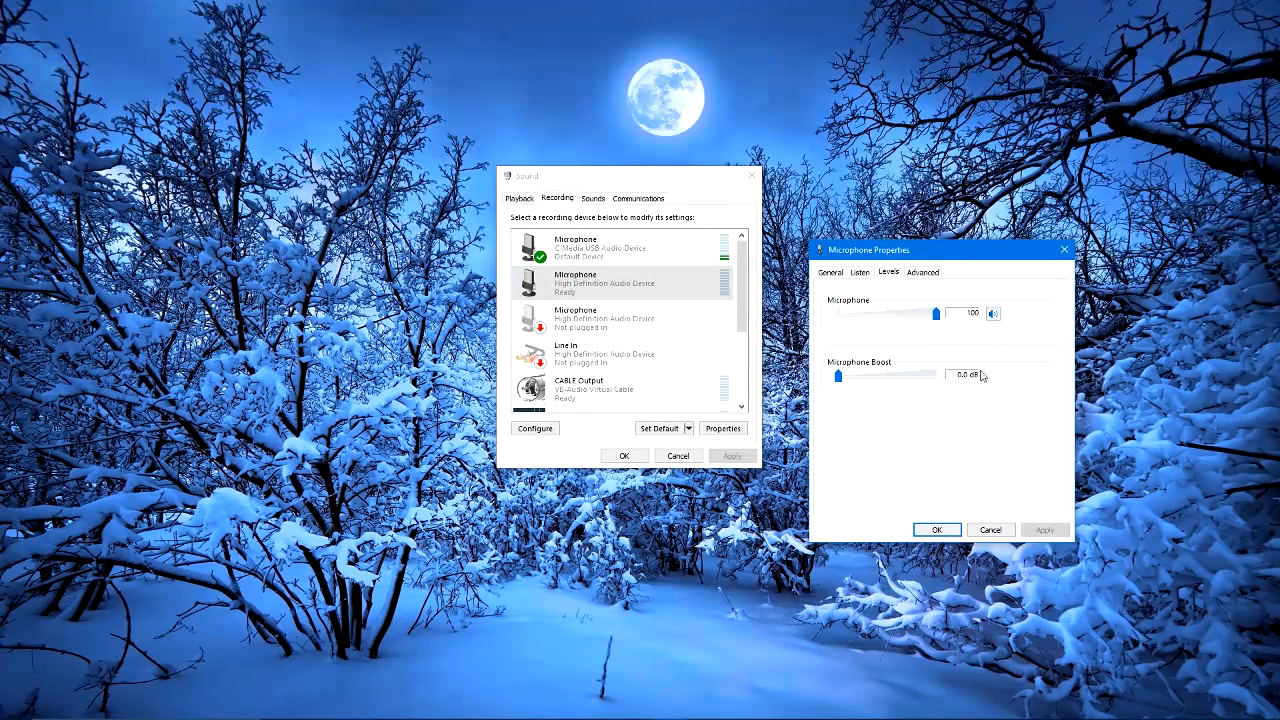
{"action": "mouse_move", "coordinate": [875, 428]}
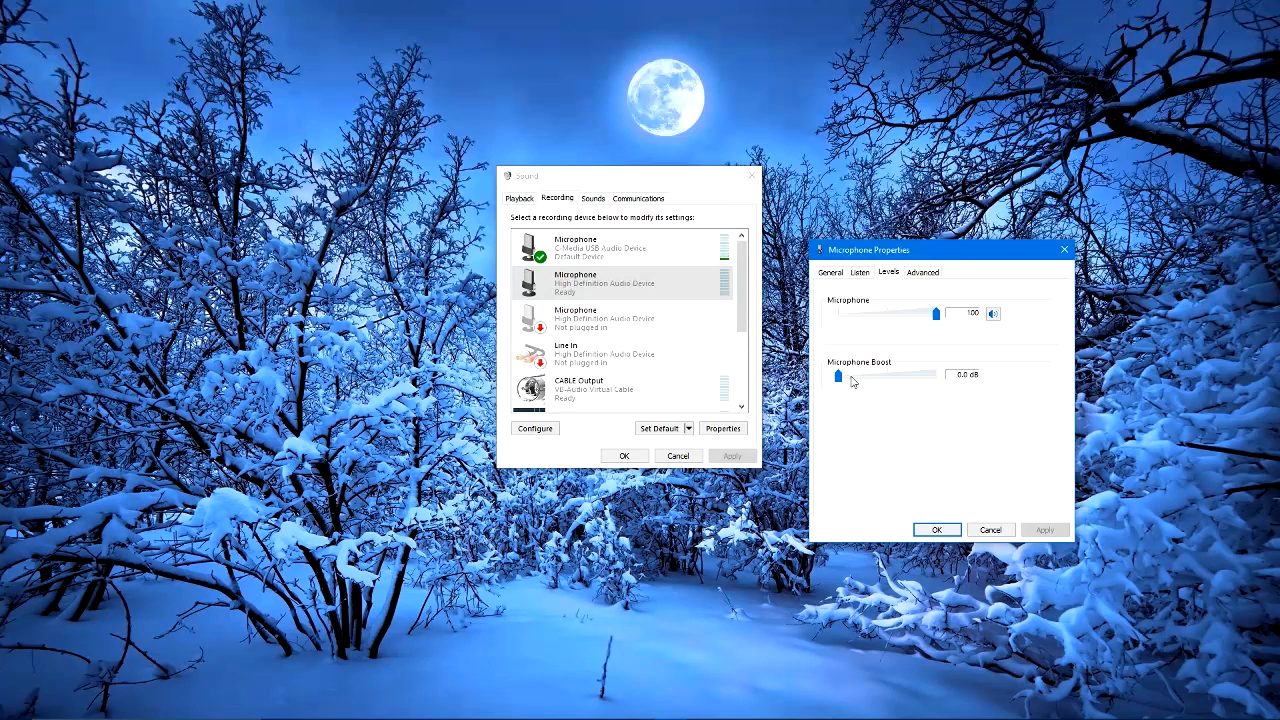
{"action": "mouse_move", "coordinate": [895, 317]}
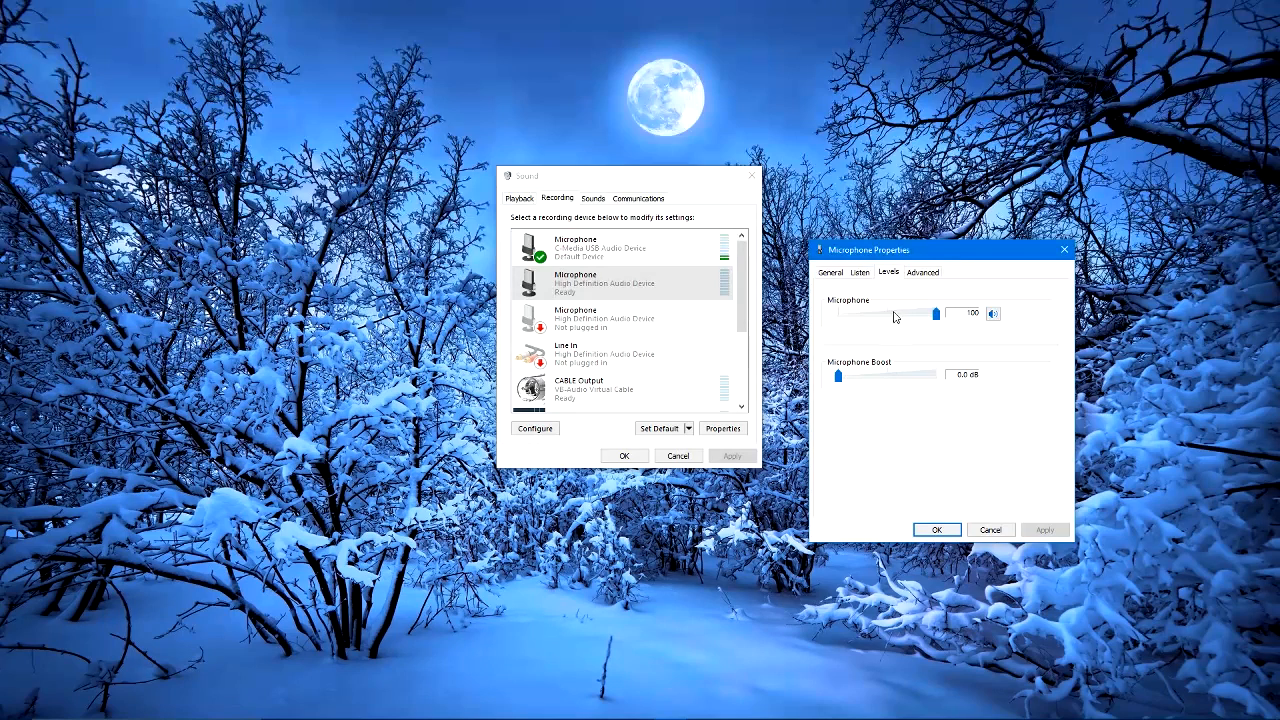
{"action": "mouse_move", "coordinate": [932, 443]}
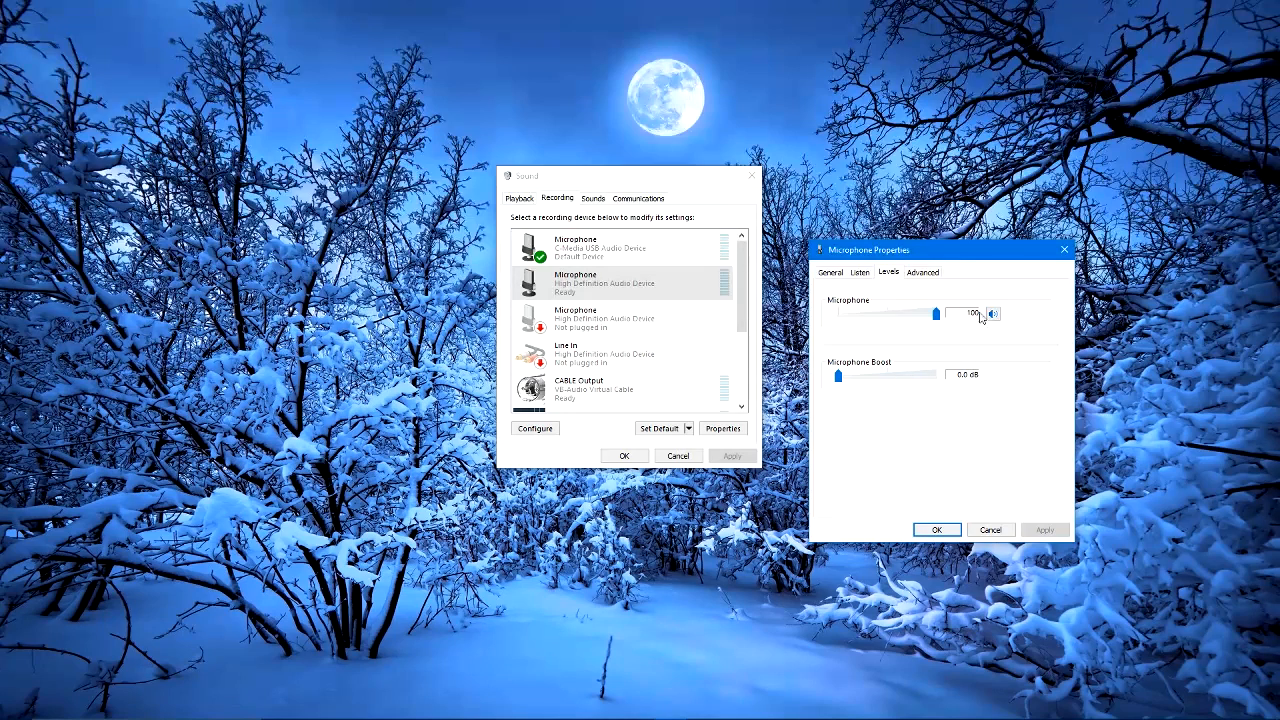
{"action": "mouse_move", "coordinate": [978, 411]}
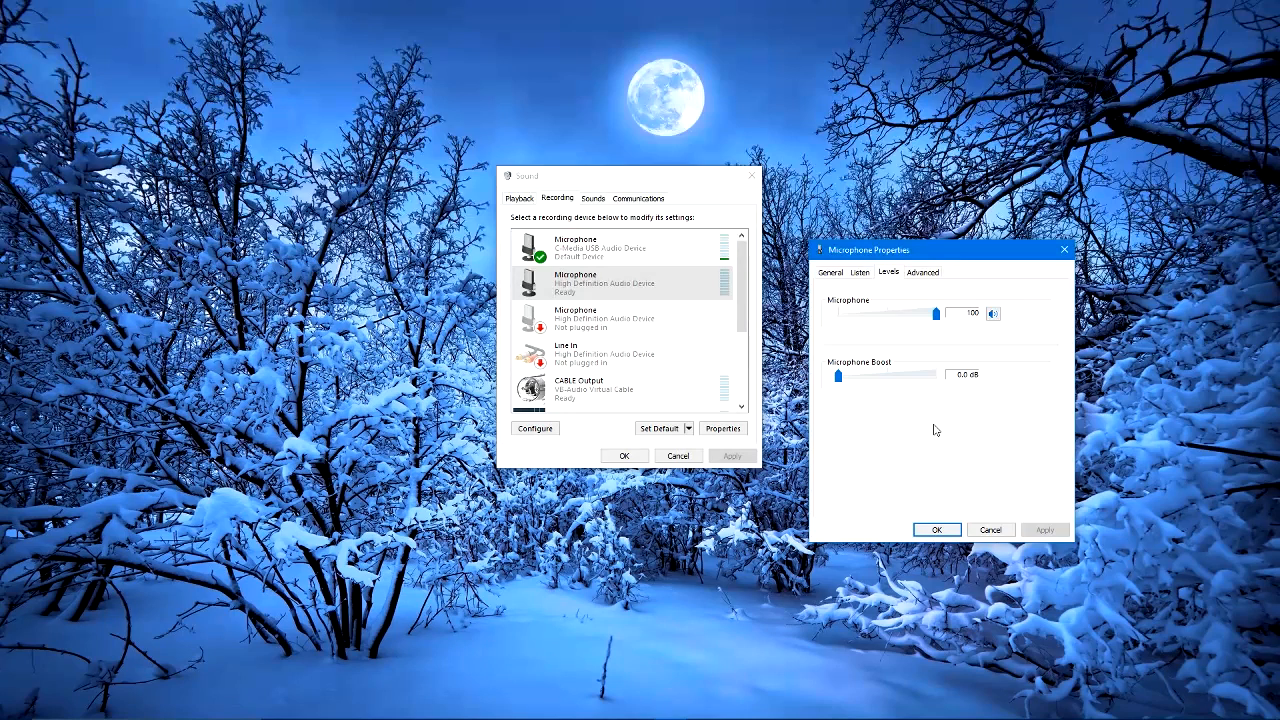
{"action": "mouse_move", "coordinate": [952, 437]}
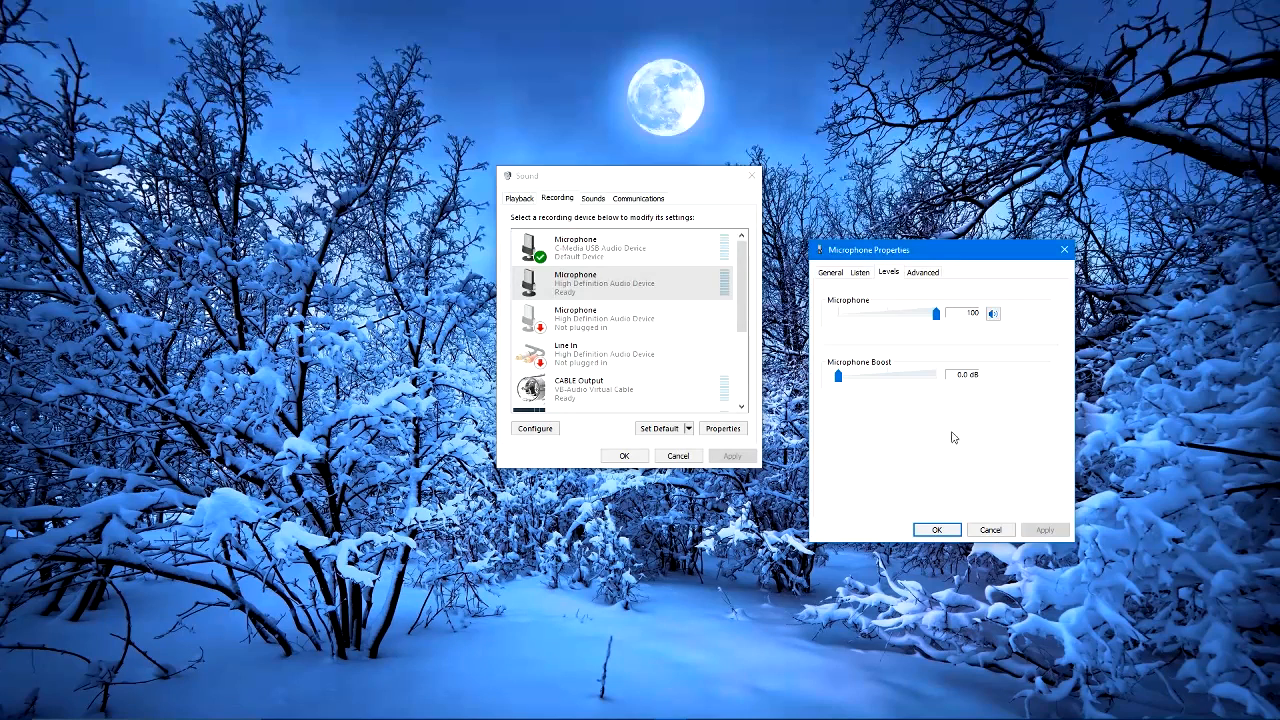
{"action": "left_click", "coordinate": [859, 272]}
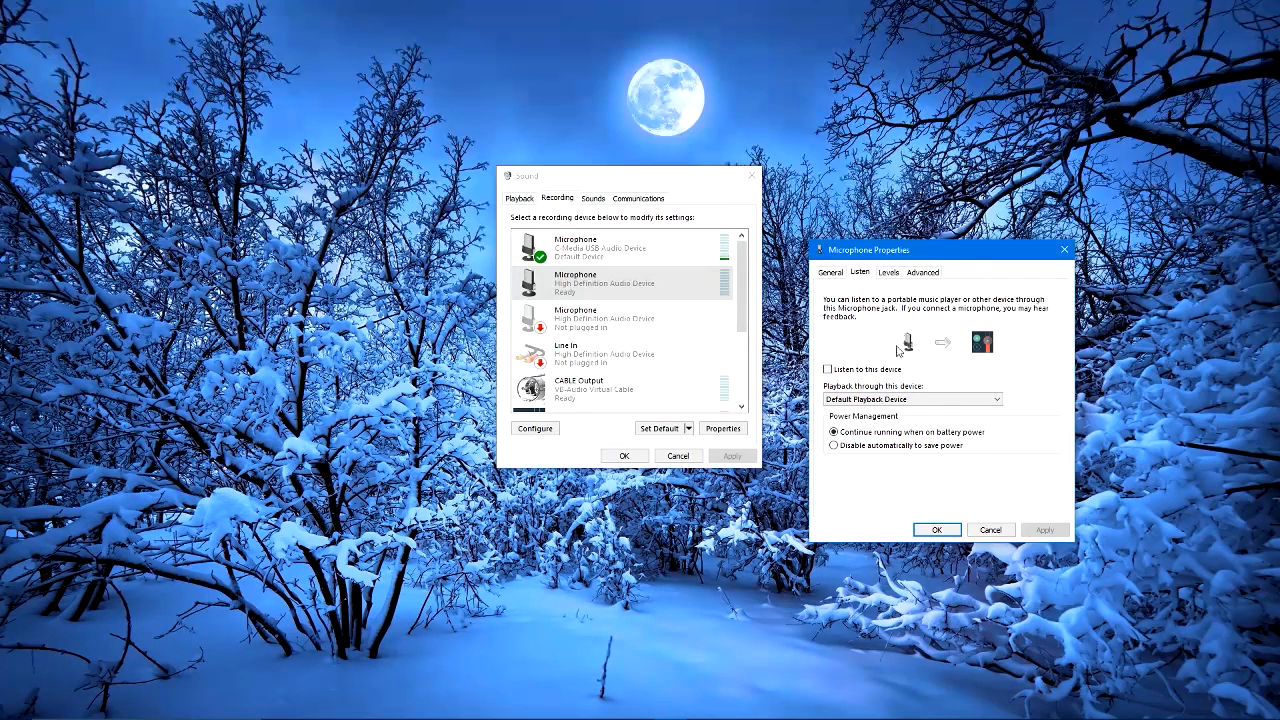
{"action": "left_click", "coordinate": [828, 368]}
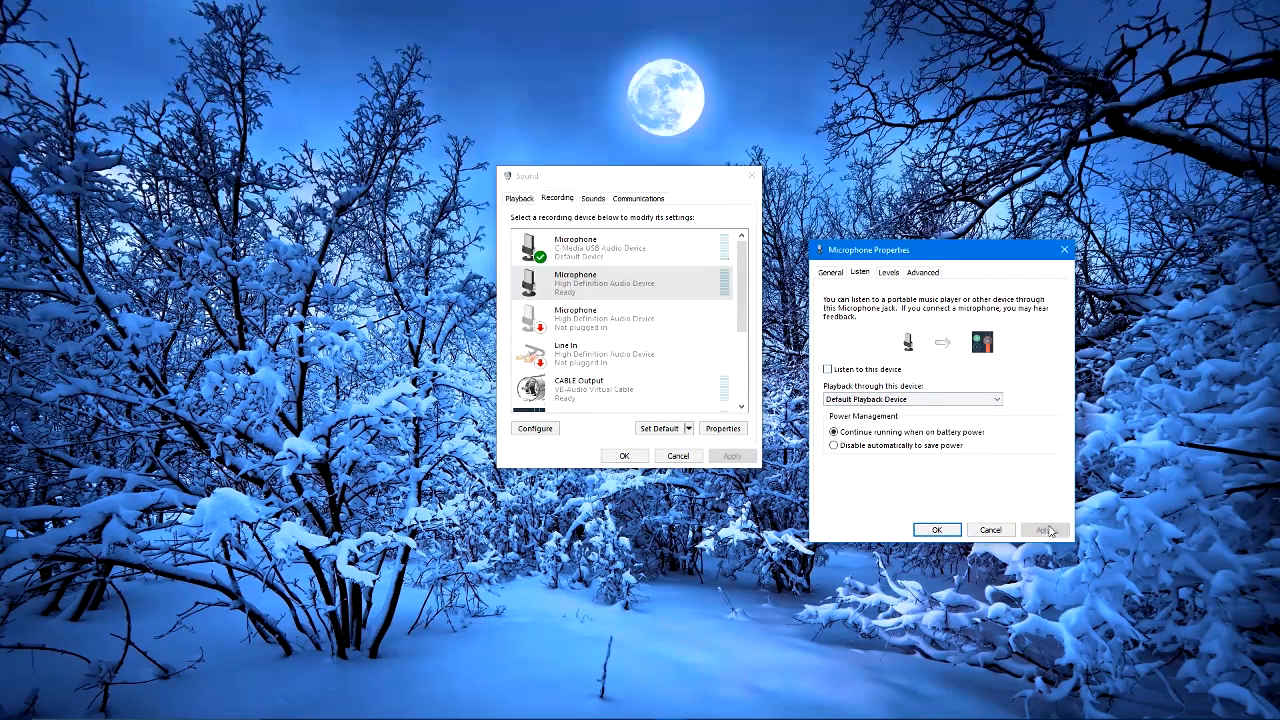
{"action": "left_click", "coordinate": [888, 272]}
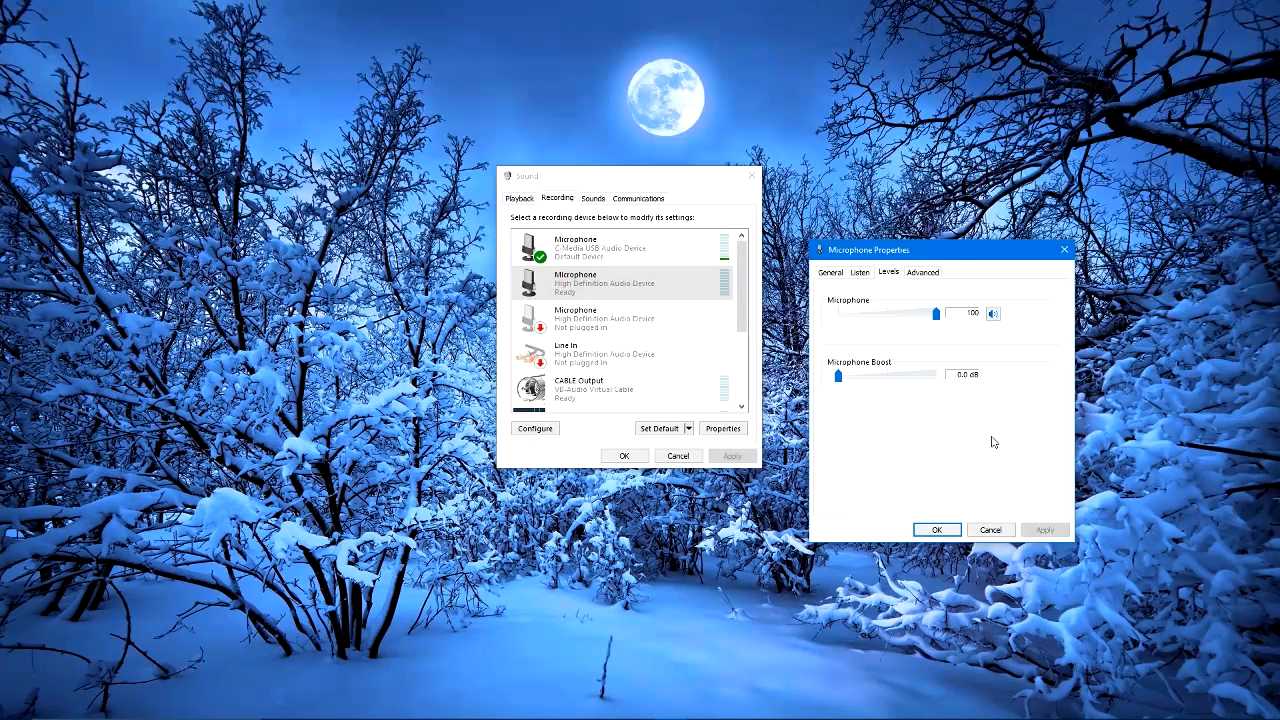
{"action": "mouse_move", "coordinate": [978, 294]}
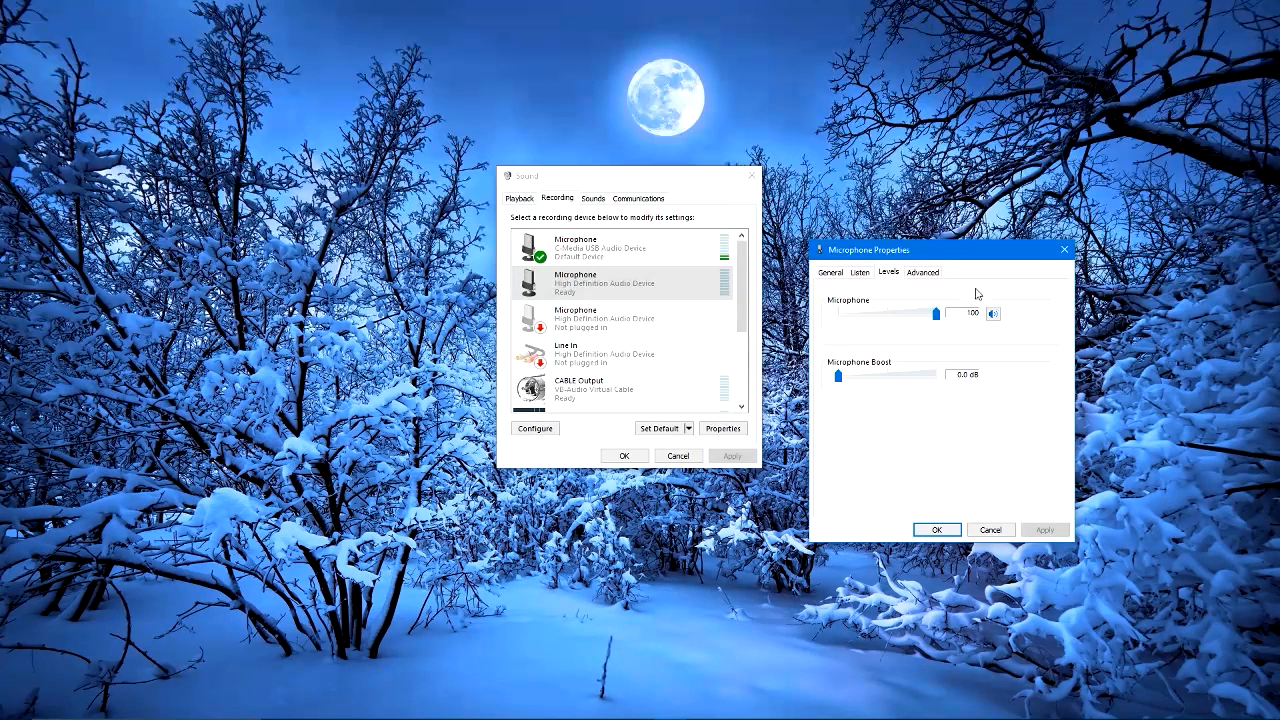
{"action": "mouse_move", "coordinate": [900, 464]}
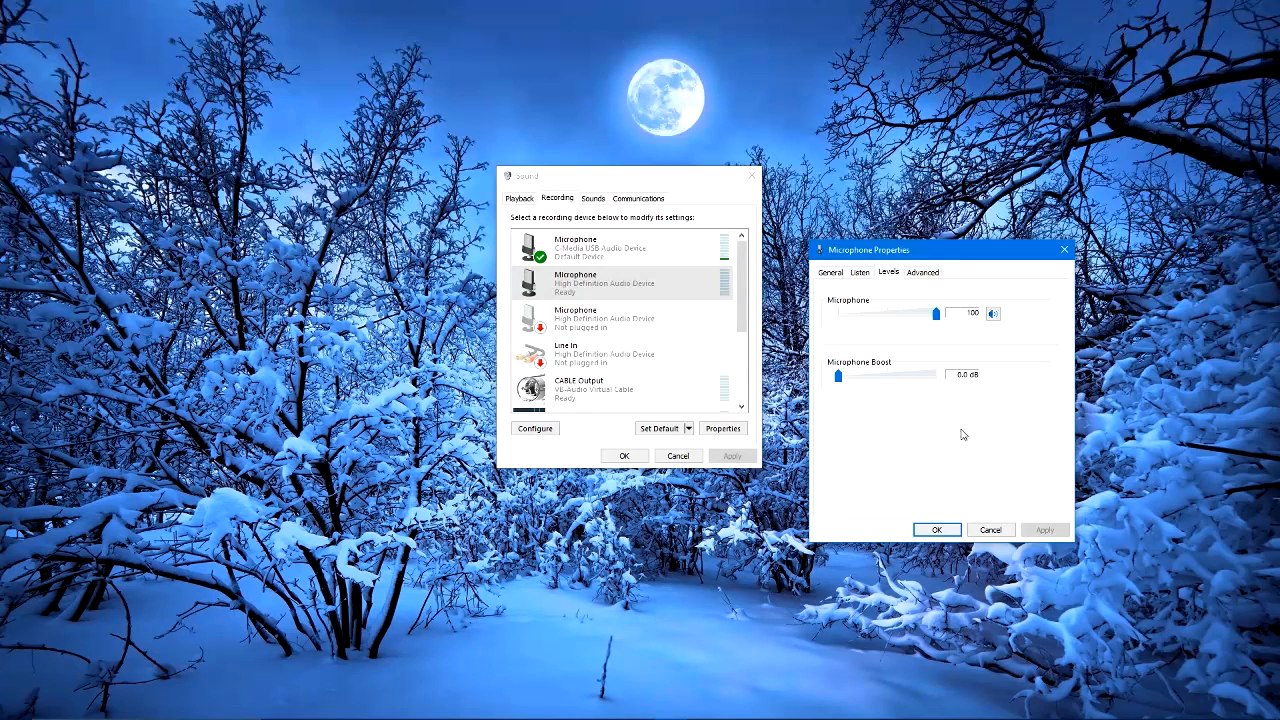
{"action": "mouse_move", "coordinate": [955, 453]}
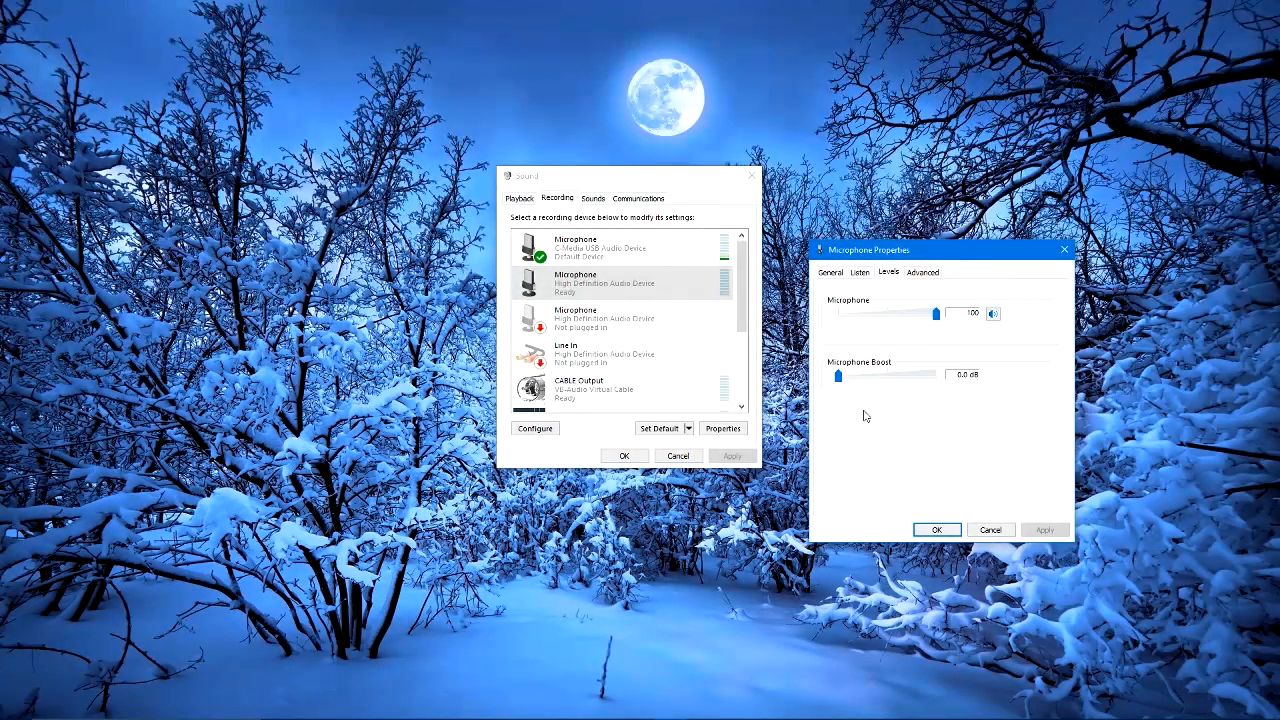
{"action": "mouse_move", "coordinate": [848, 400]}
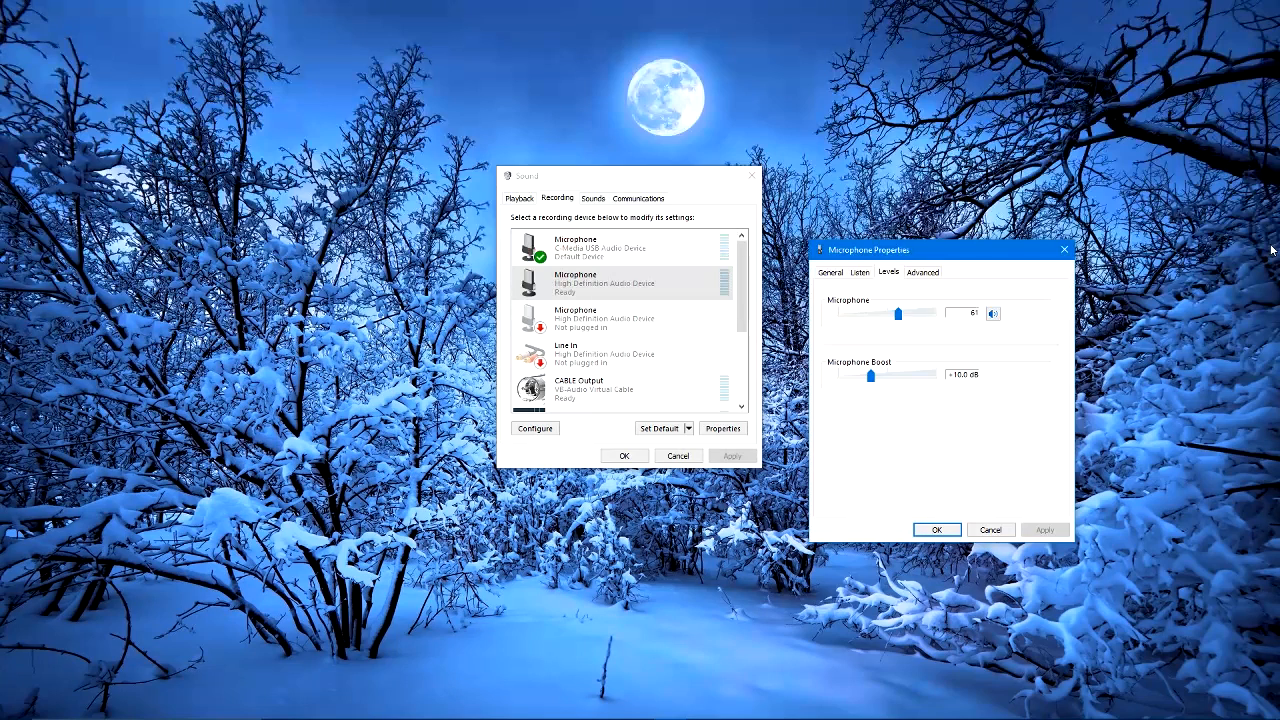
{"action": "mouse_move", "coordinate": [1234, 186]}
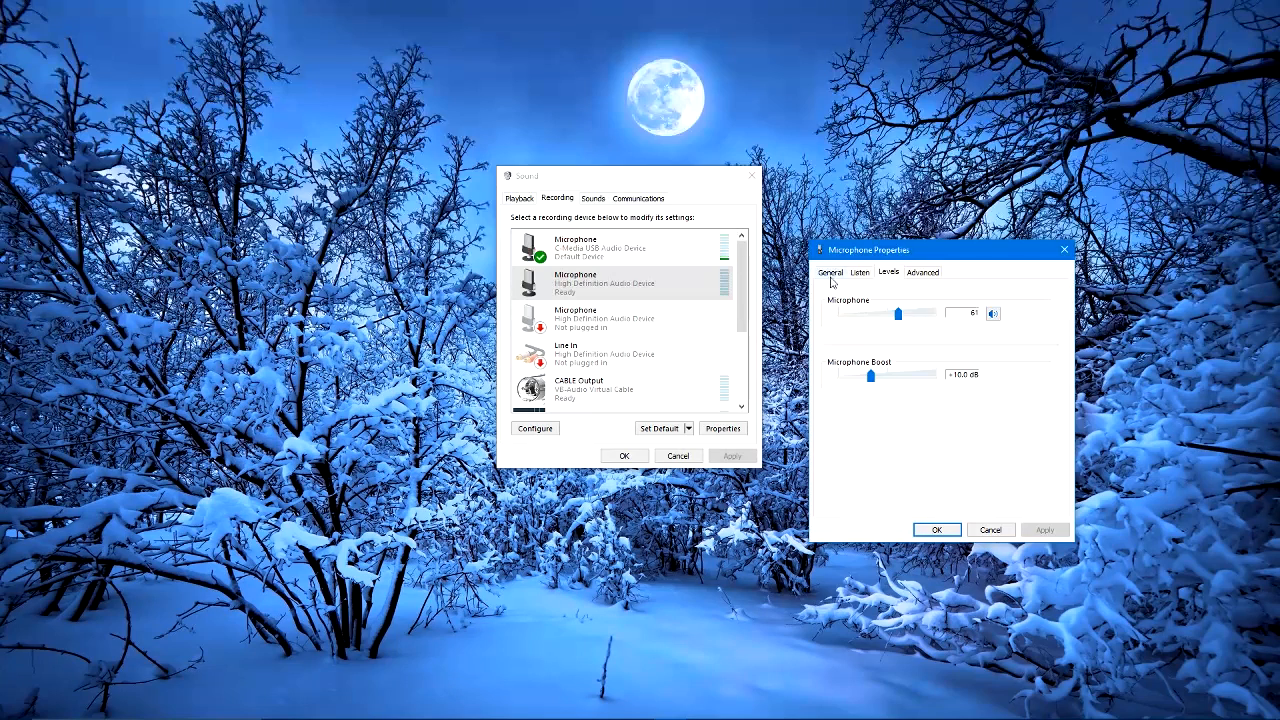
{"action": "mouse_move", "coordinate": [840, 295]}
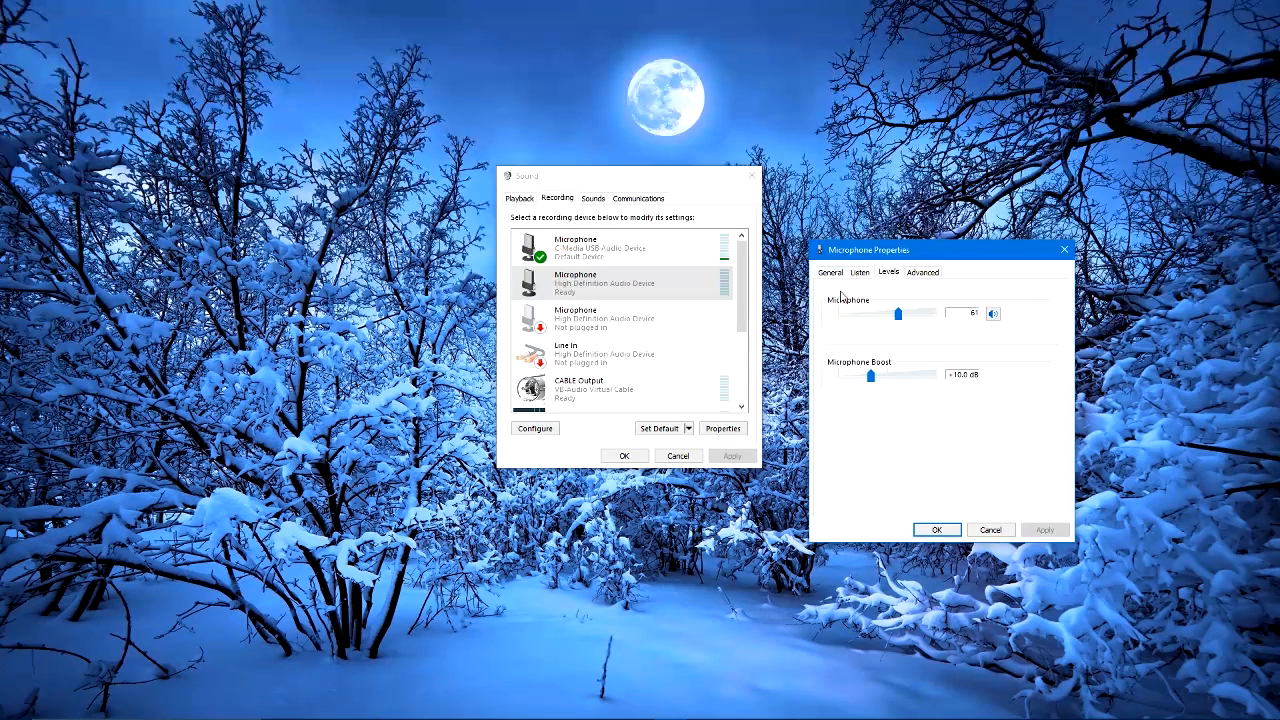
Drop the microphone level to 0 and push Microphone Boost to +30.0 dB.
{"action": "left_click", "coordinate": [859, 272]}
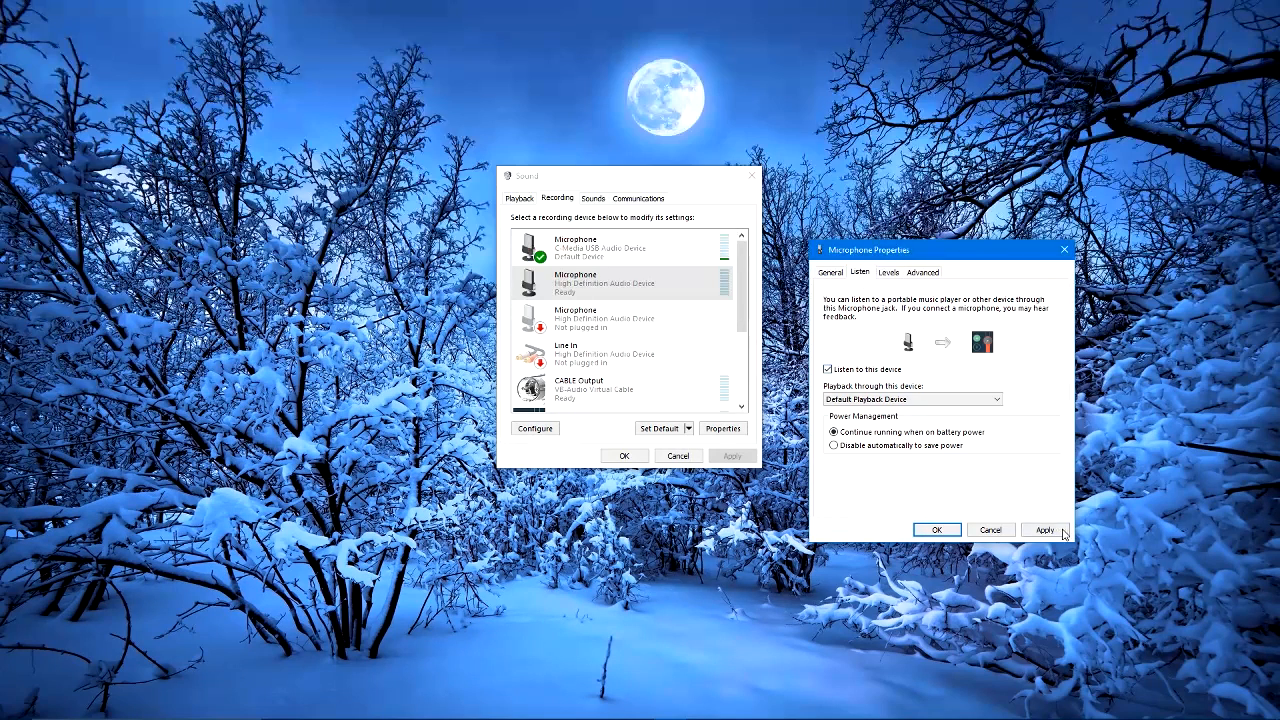
{"action": "left_click", "coordinate": [888, 272]}
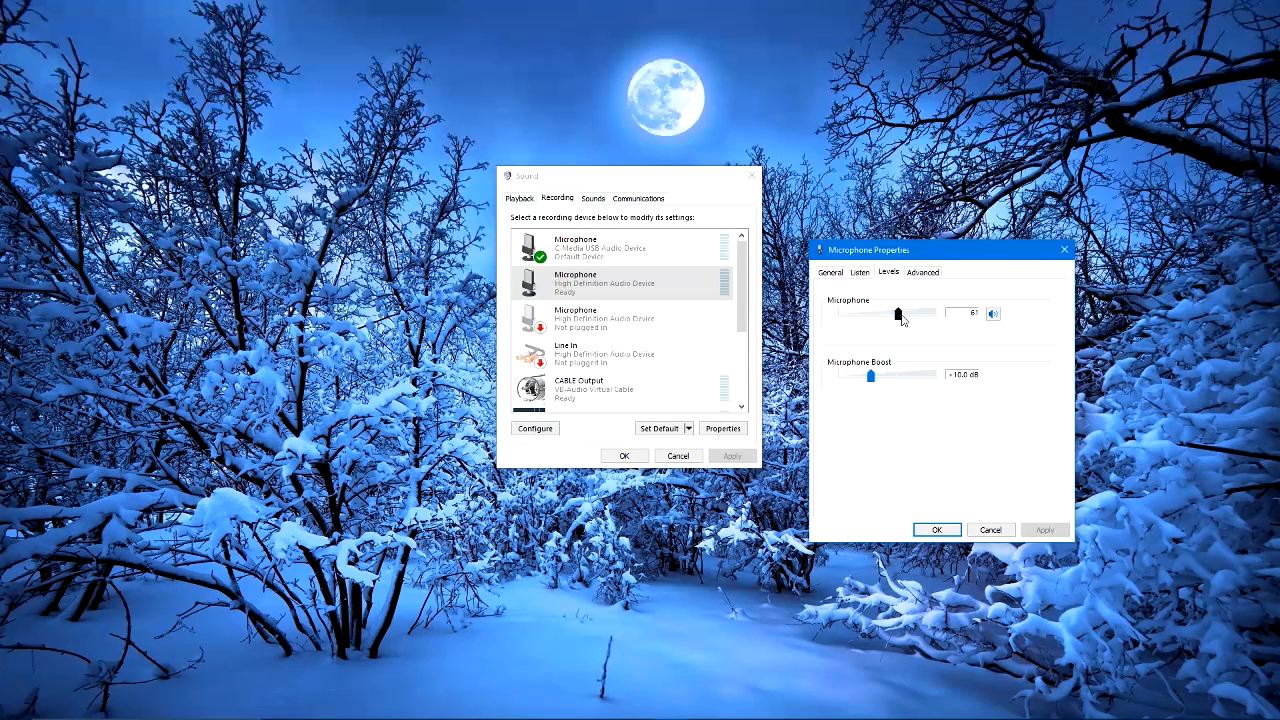
{"action": "left_click_drag", "start_coordinate": [898, 313], "coordinate": [838, 313]}
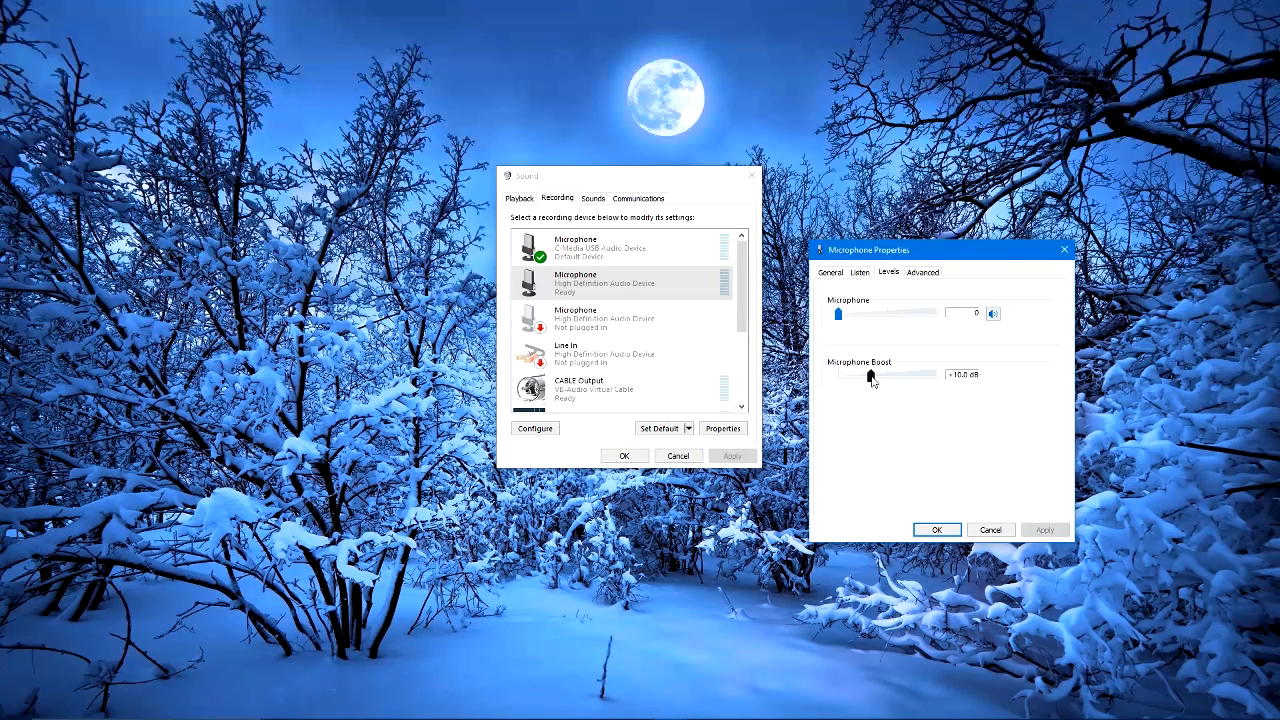
{"action": "left_click_drag", "start_coordinate": [870, 375], "coordinate": [908, 375]}
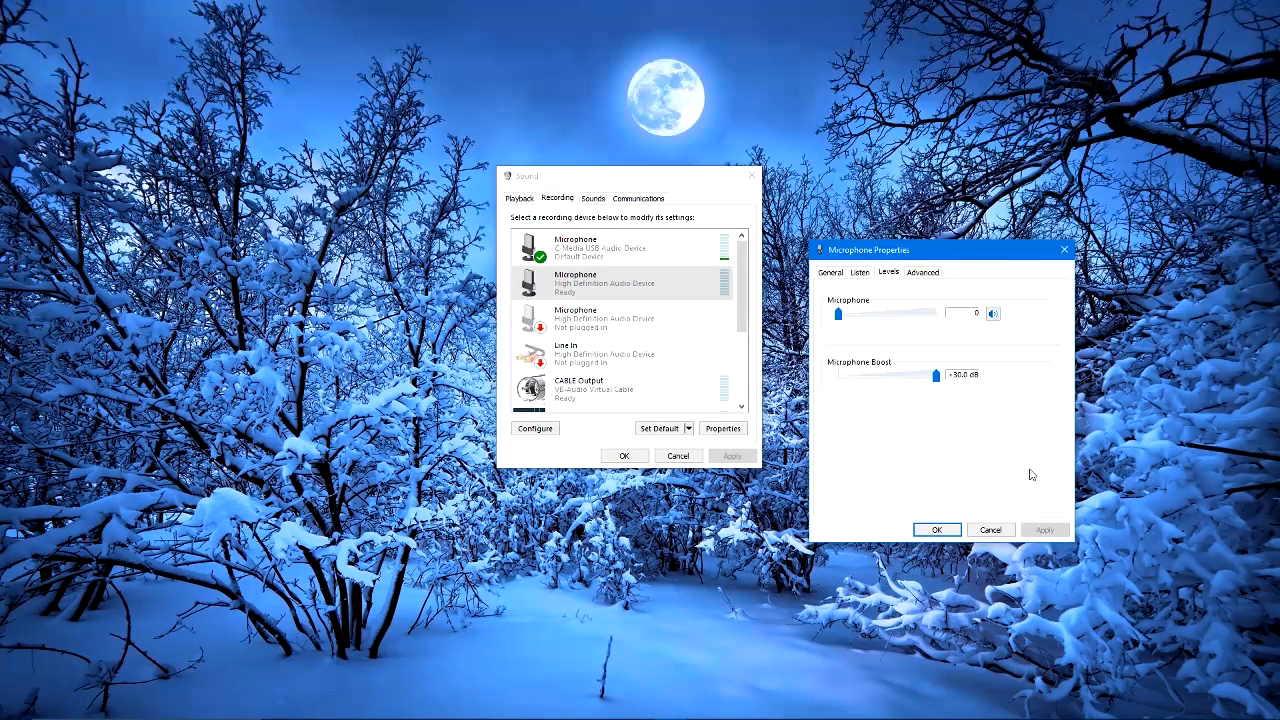
{"action": "mouse_move", "coordinate": [987, 415]}
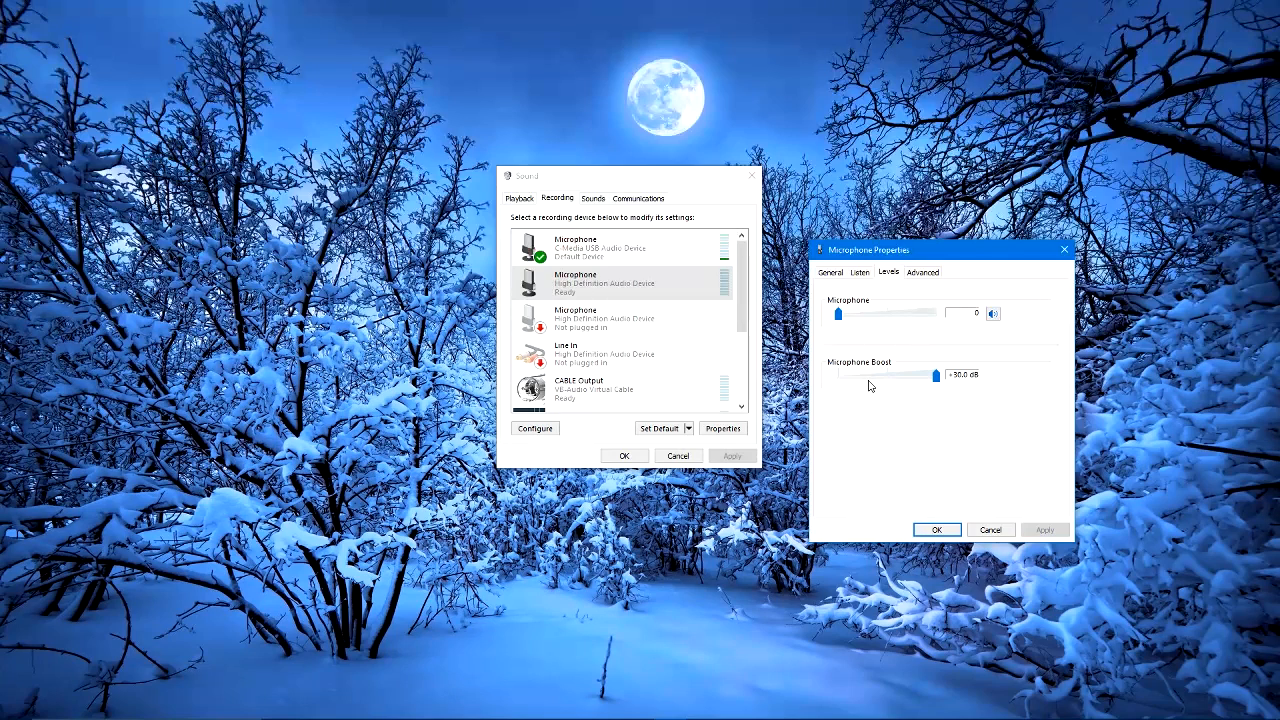
{"action": "mouse_move", "coordinate": [926, 418]}
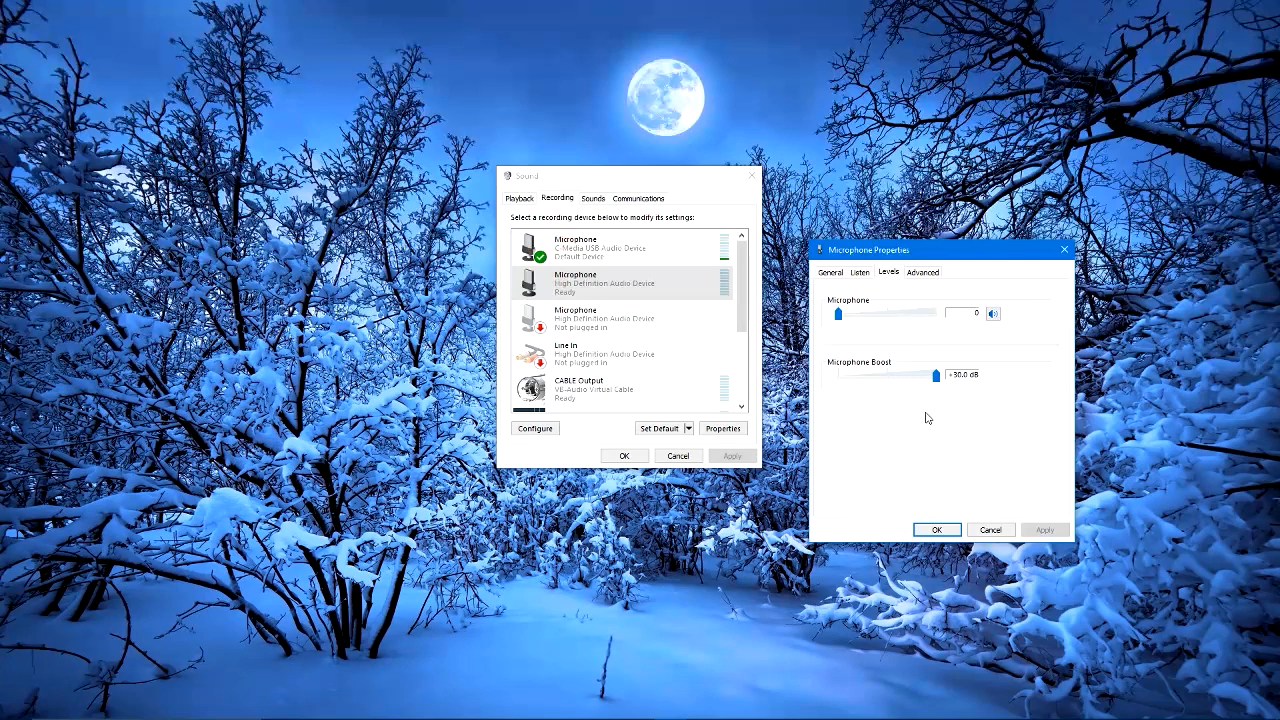
{"action": "mouse_move", "coordinate": [958, 381]}
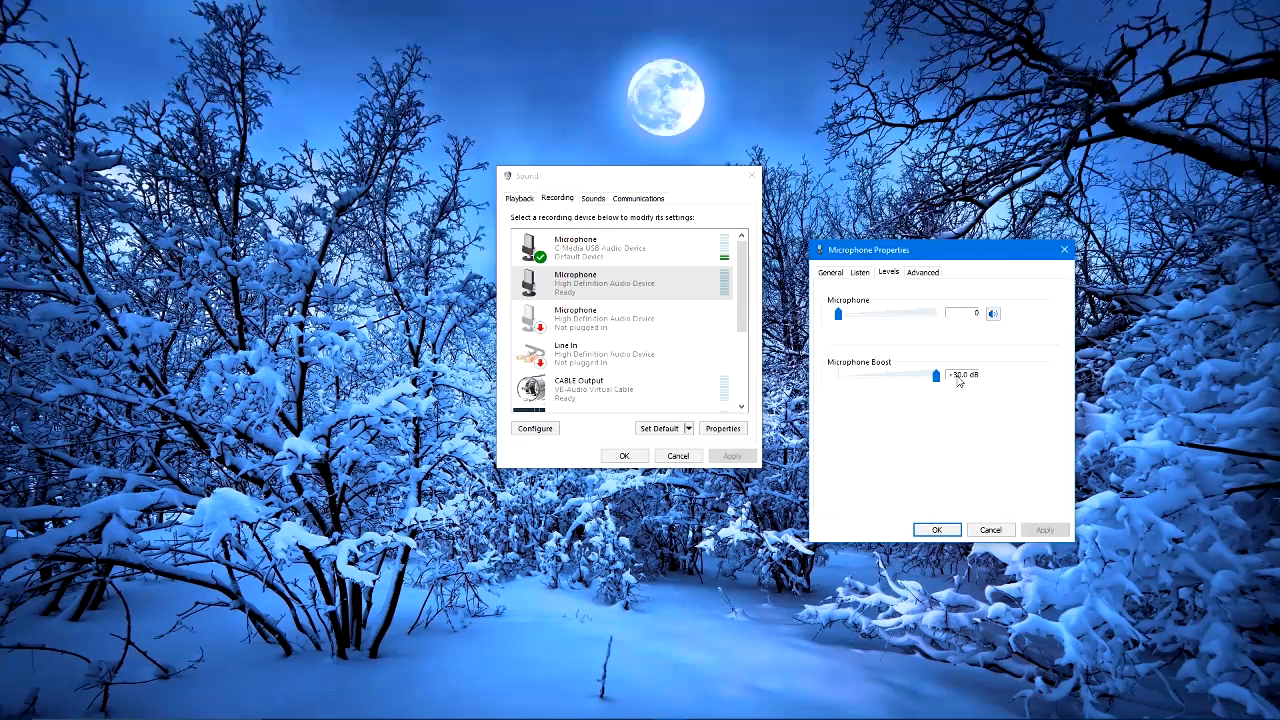
{"action": "mouse_move", "coordinate": [950, 390]}
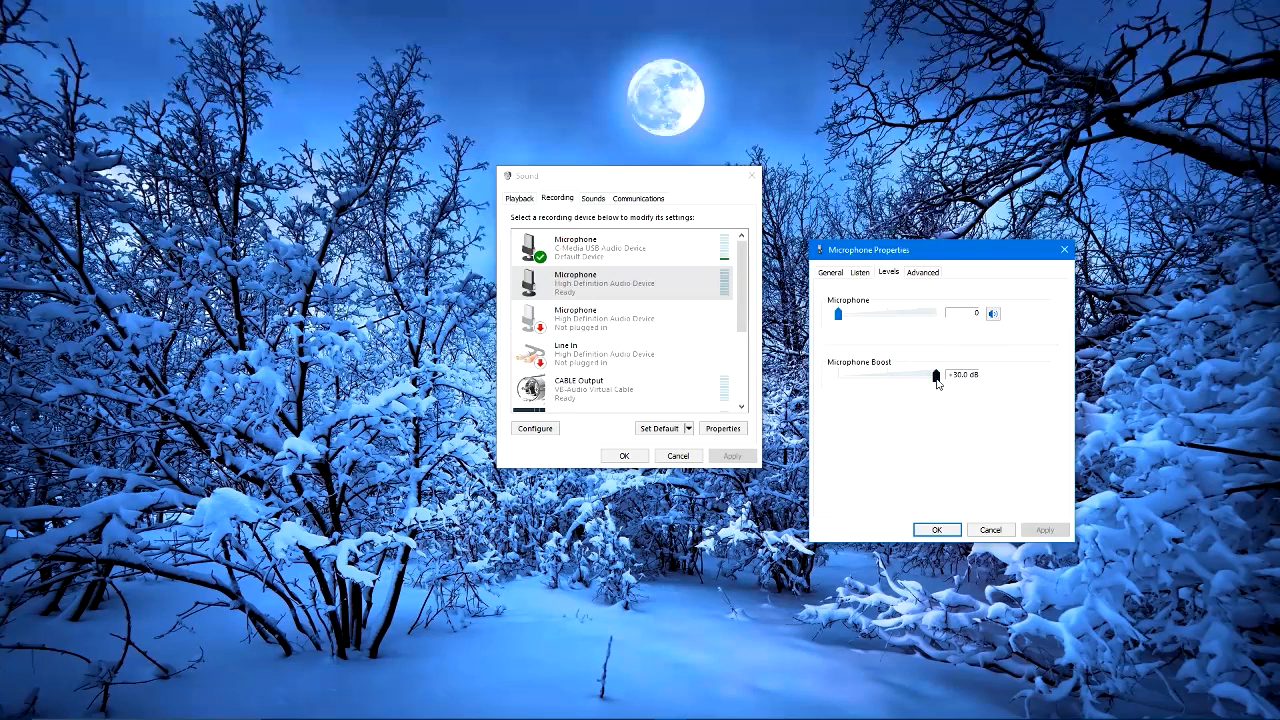
Adjust the Levels sliders until volume reads 40 and Microphone Boost +20.0 dB.
{"action": "left_click_drag", "start_coordinate": [838, 313], "coordinate": [906, 313]}
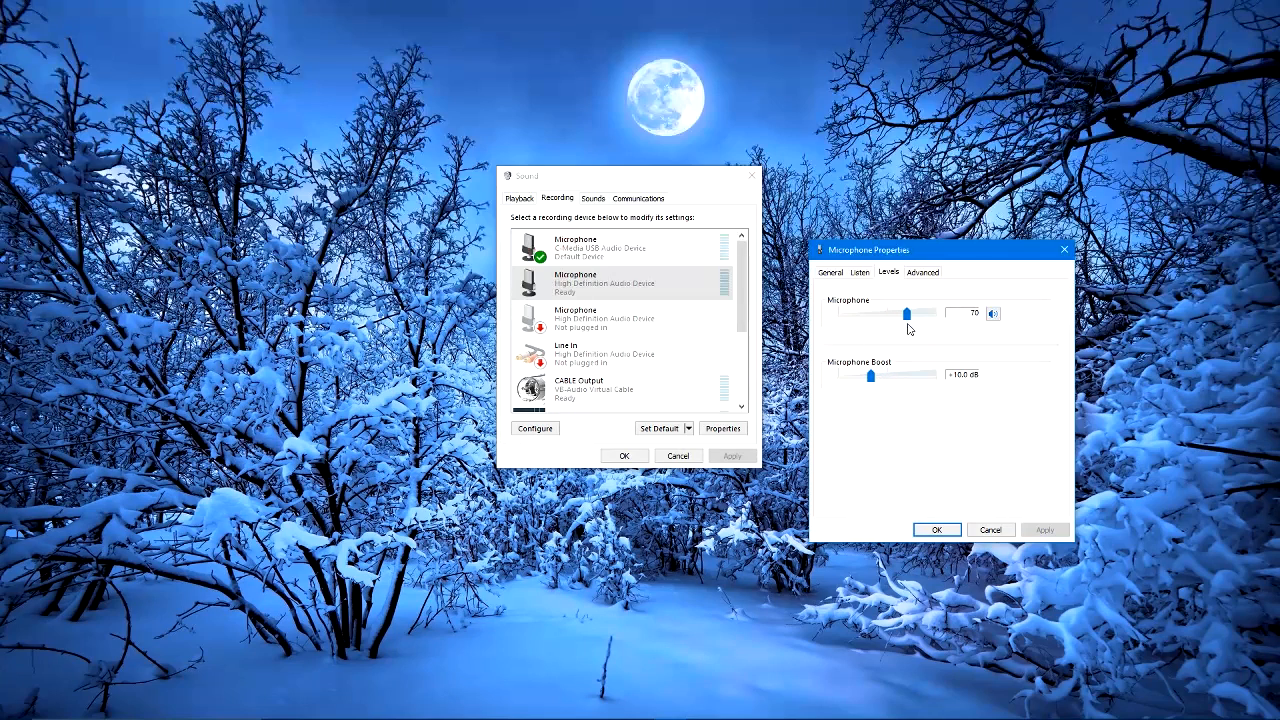
{"action": "left_click_drag", "start_coordinate": [906, 313], "coordinate": [895, 313]}
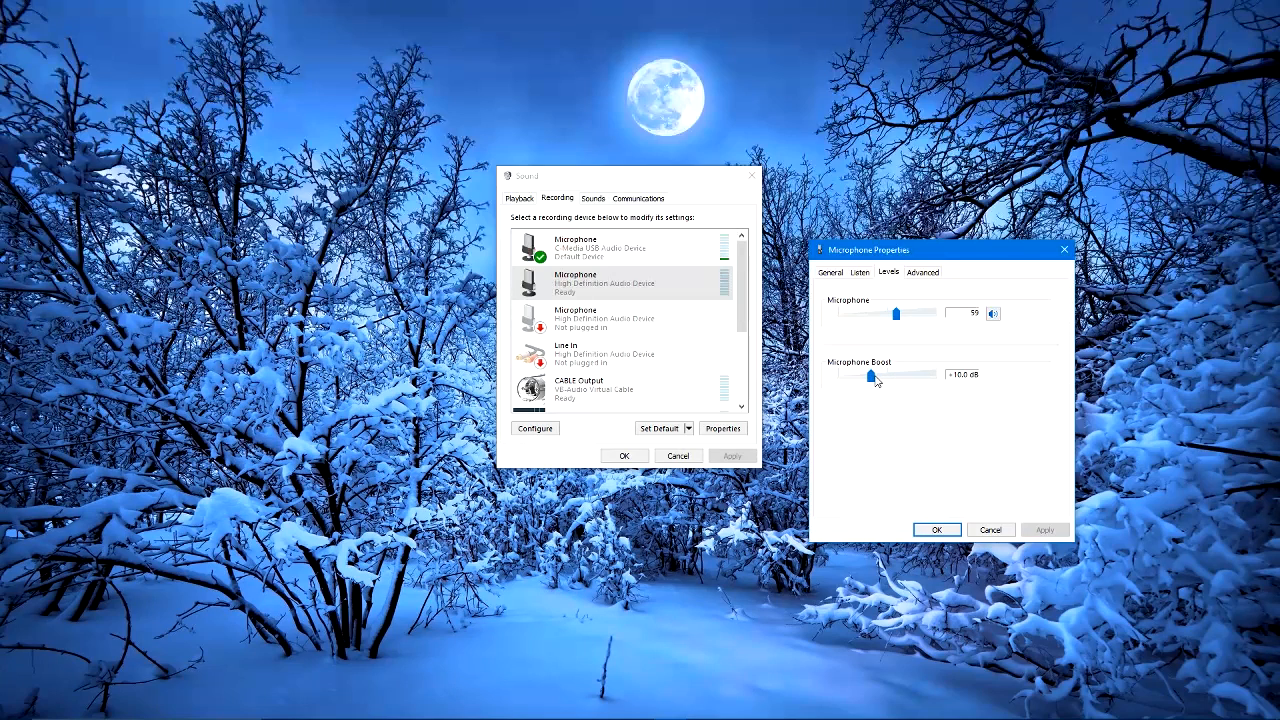
{"action": "left_click_drag", "start_coordinate": [872, 374], "coordinate": [902, 374]}
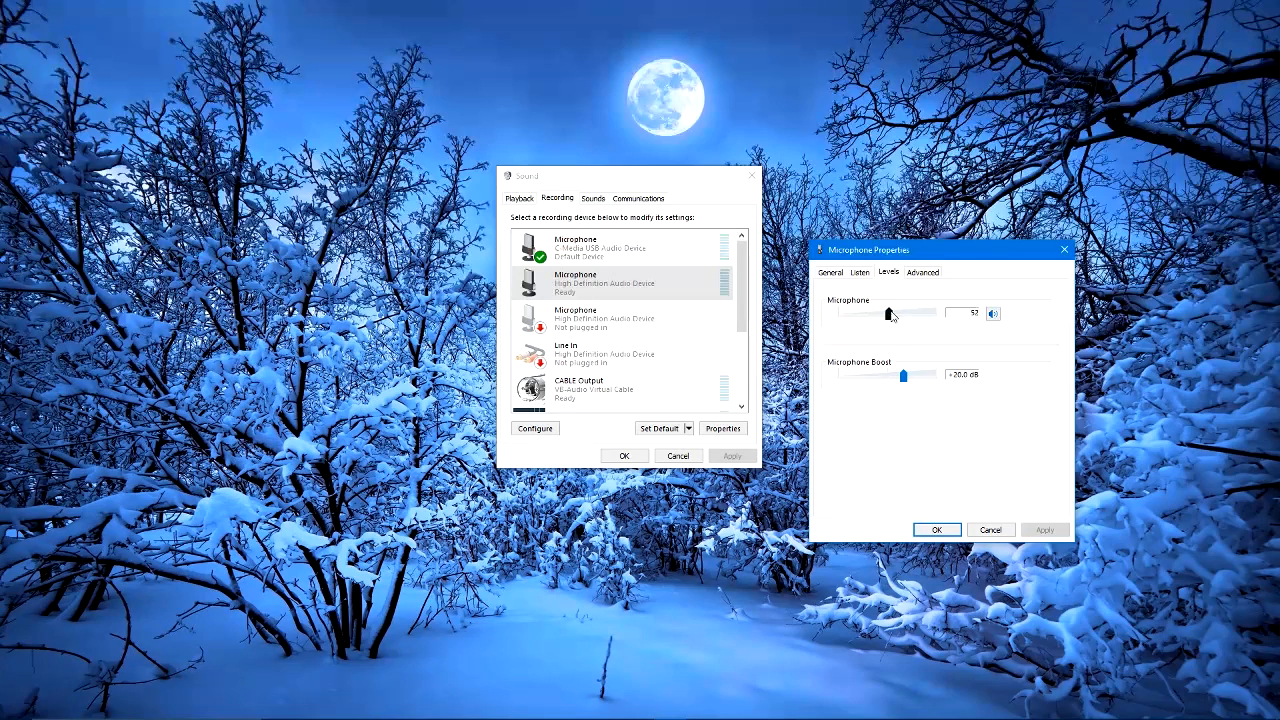
{"action": "left_click_drag", "start_coordinate": [889, 313], "coordinate": [862, 313]}
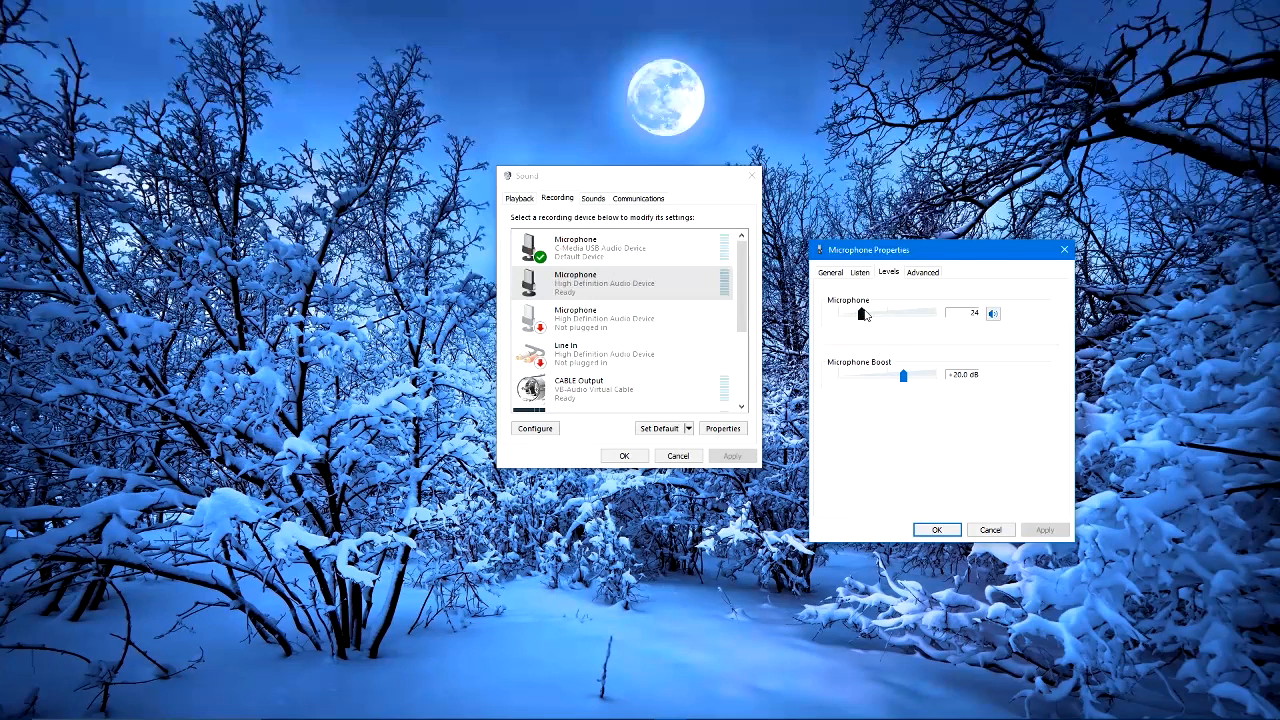
{"action": "left_click_drag", "start_coordinate": [862, 313], "coordinate": [875, 313]}
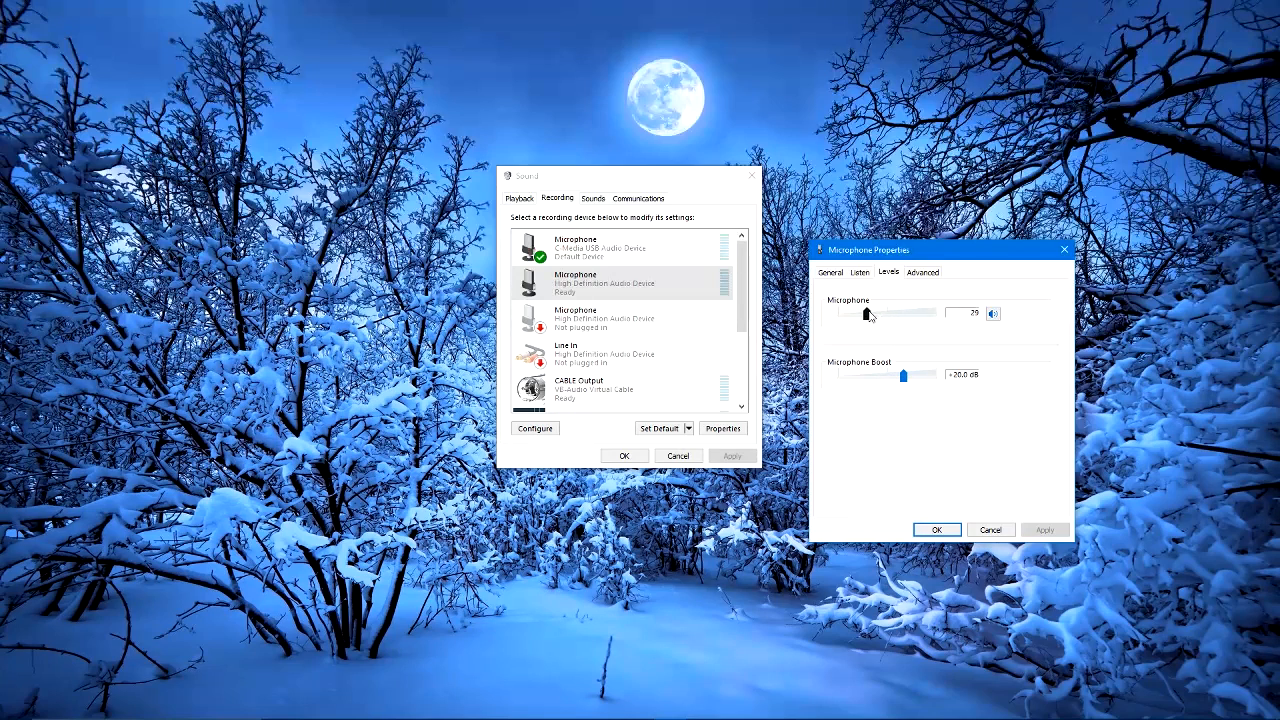
{"action": "left_click_drag", "start_coordinate": [864, 314], "coordinate": [878, 314]}
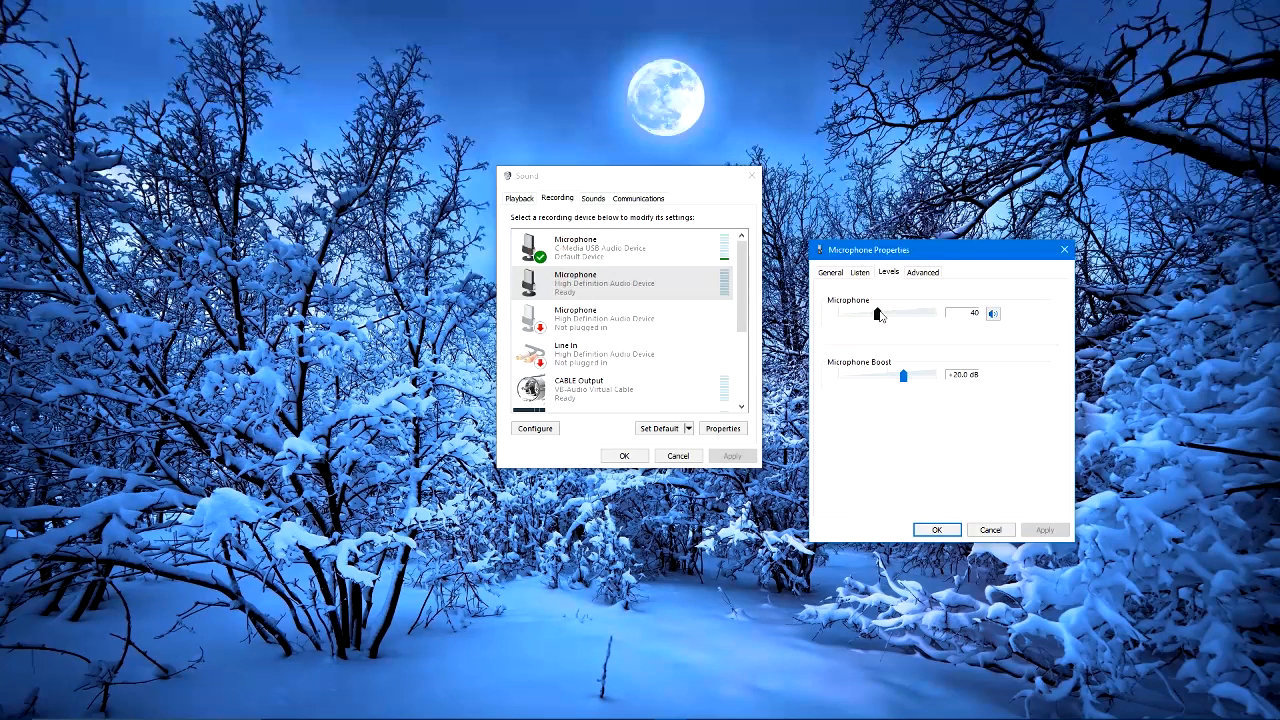
{"action": "mouse_move", "coordinate": [888, 322]}
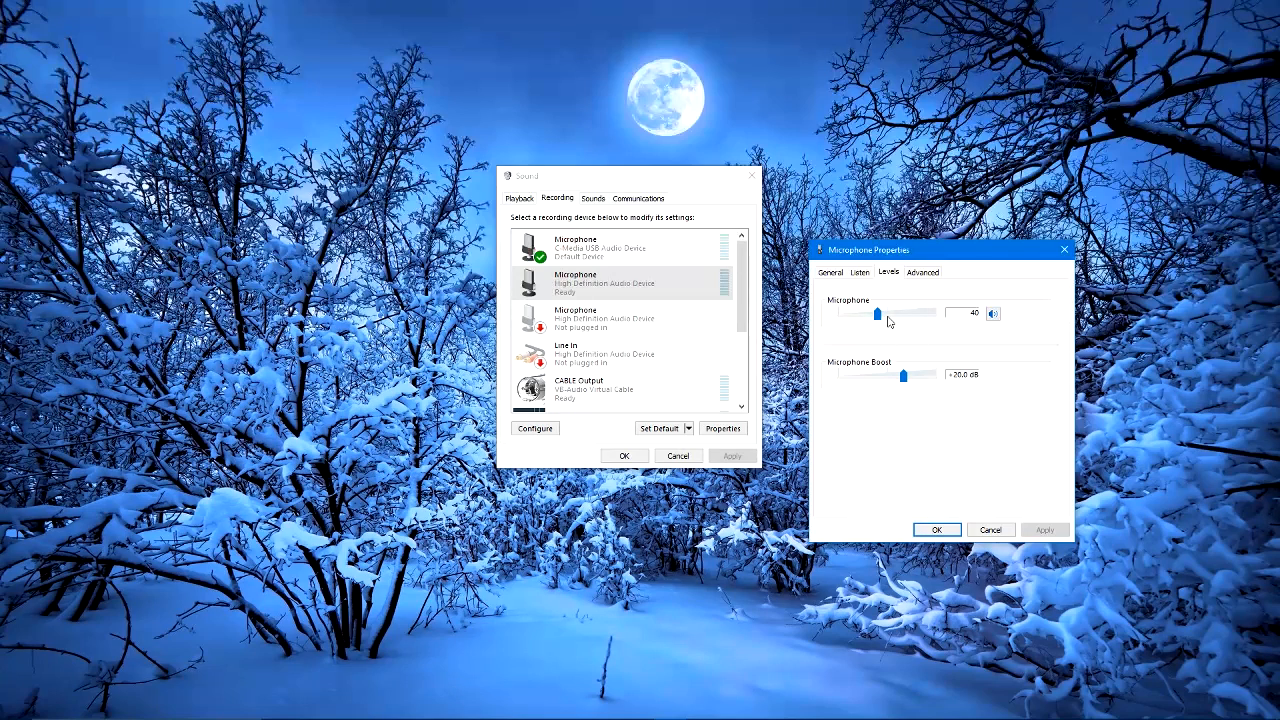
{"action": "mouse_move", "coordinate": [915, 405]}
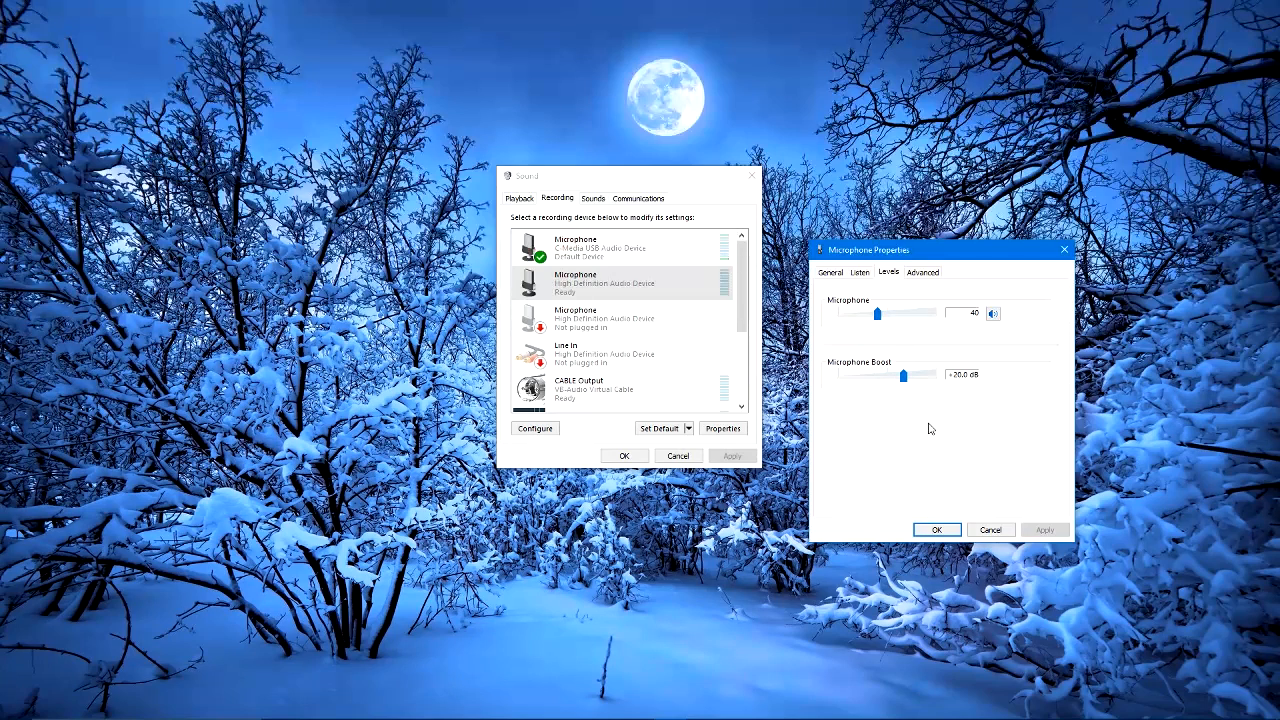
{"action": "mouse_move", "coordinate": [862, 345]}
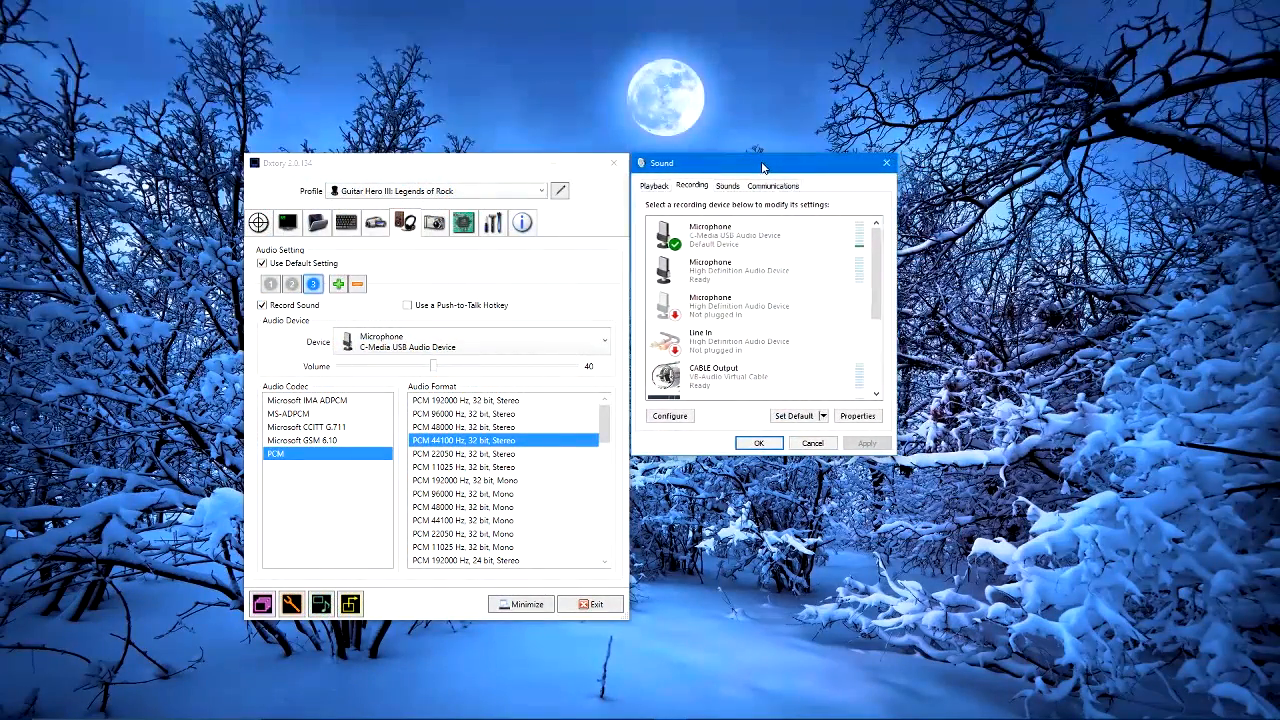
Drag the Sound dialog aside so it sits clear of Dxtory's audio settings.
{"action": "left_click_drag", "start_coordinate": [763, 165], "coordinate": [808, 171]}
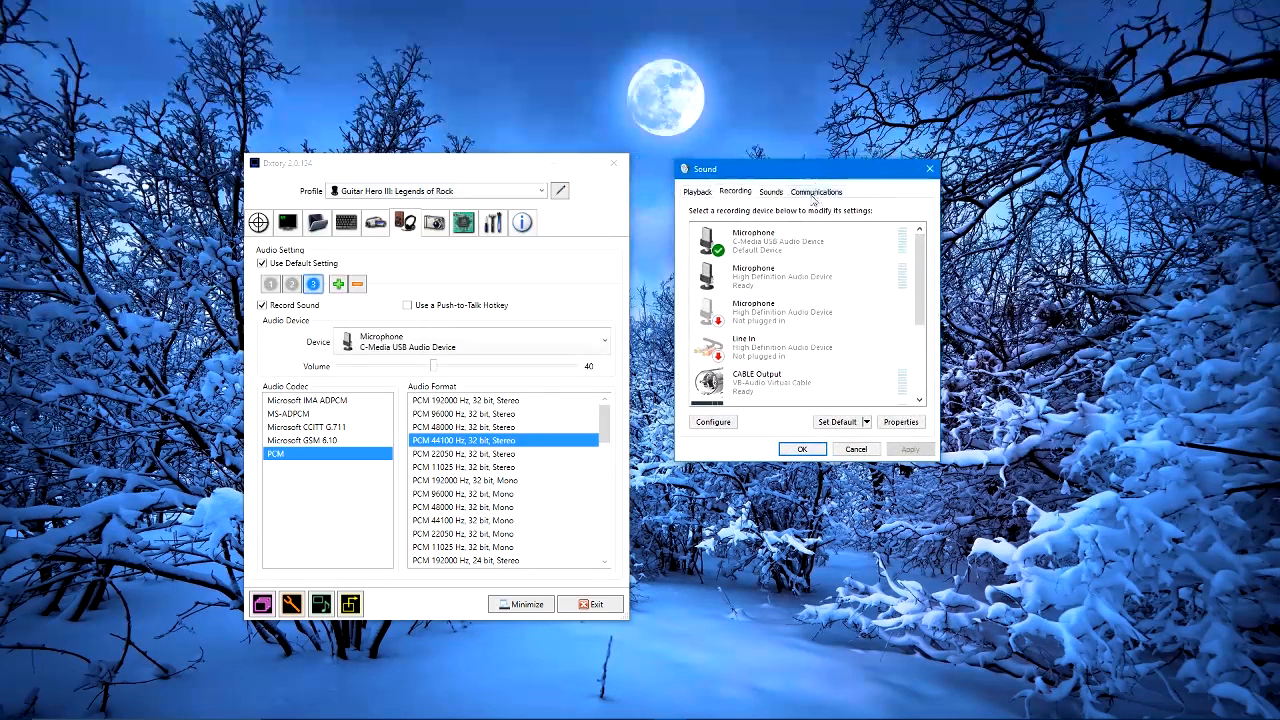
{"action": "left_click_drag", "start_coordinate": [805, 168], "coordinate": [755, 175]}
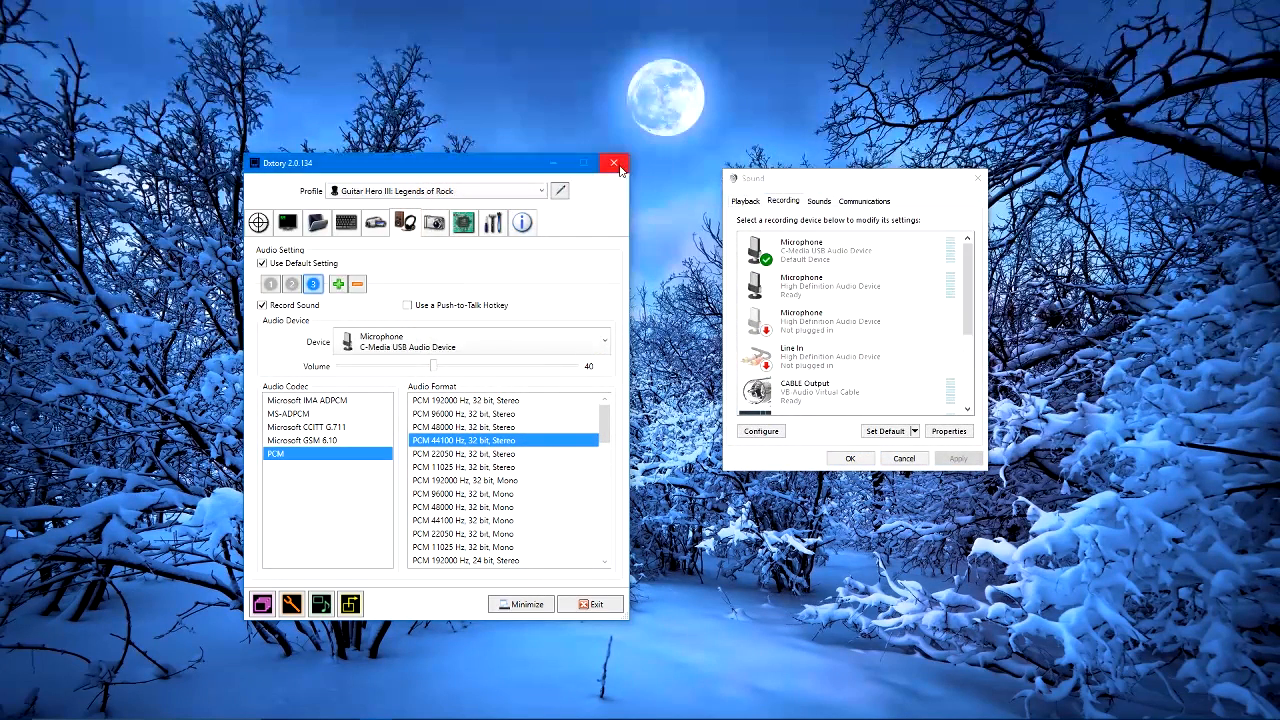
Close Dxtory and drag the Sound dialog back into position near the top.
{"action": "left_click", "coordinate": [614, 163]}
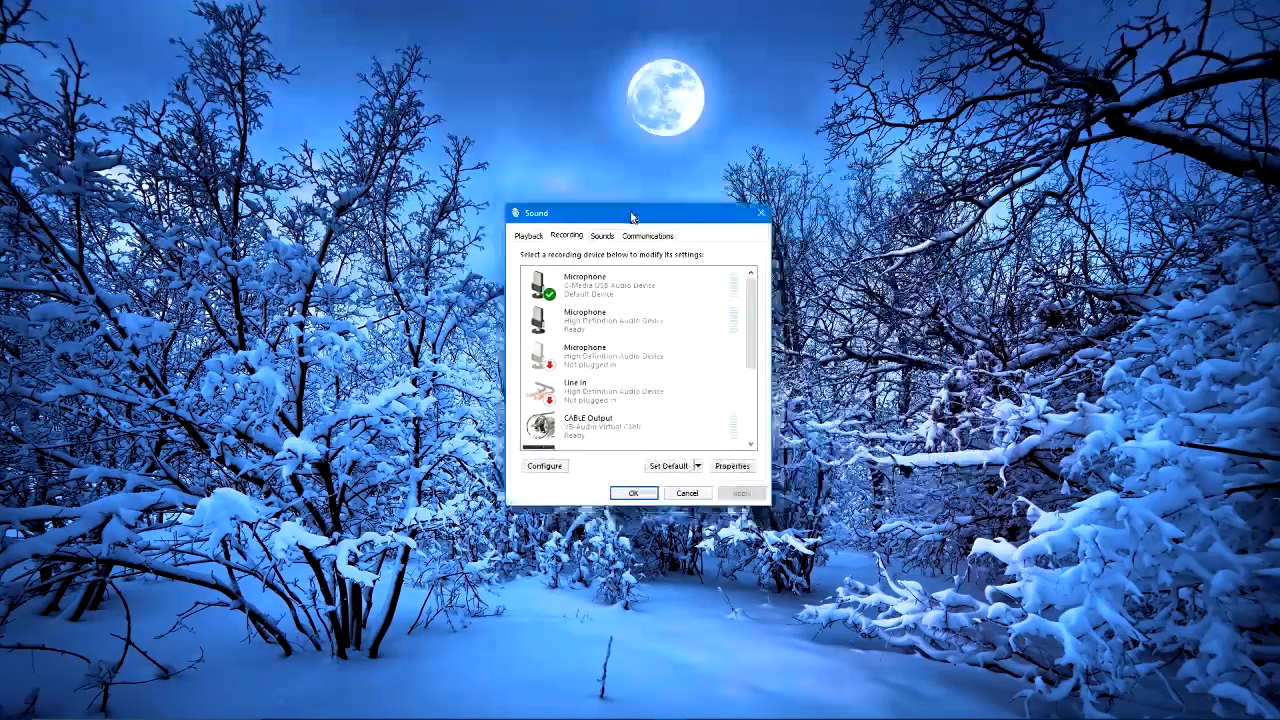
{"action": "left_click_drag", "start_coordinate": [630, 213], "coordinate": [655, 63]}
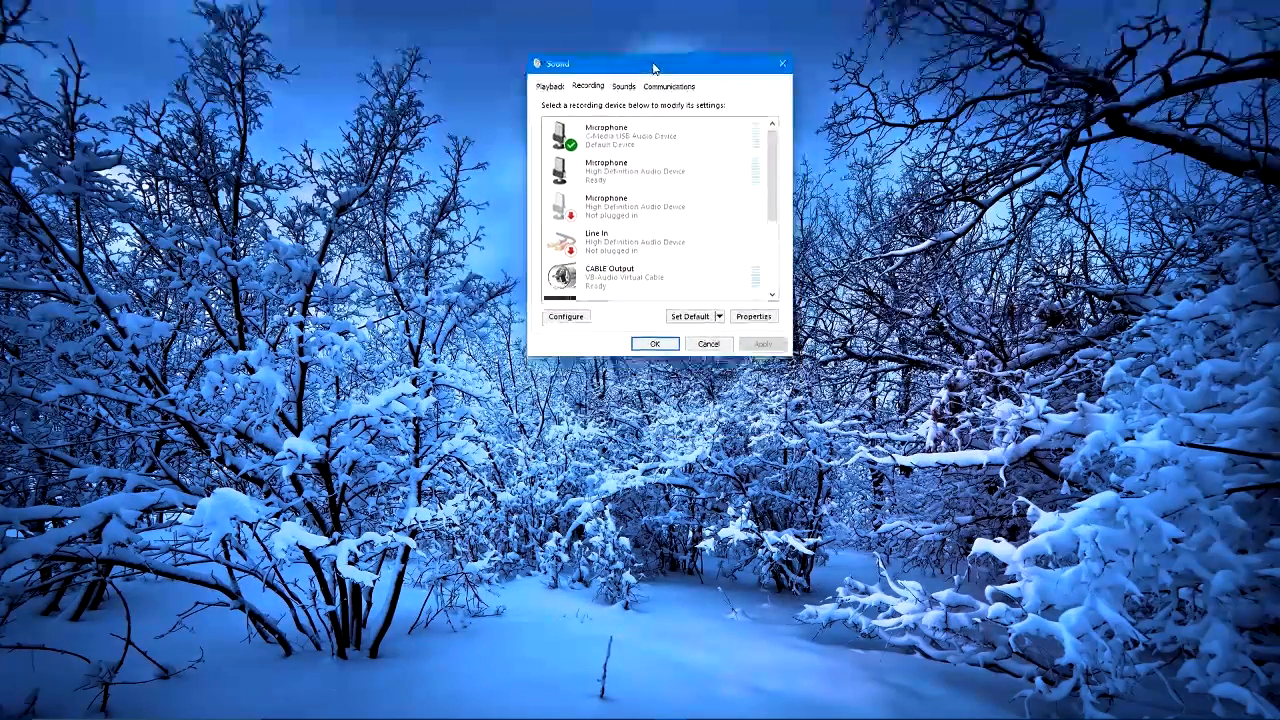
{"action": "left_click_drag", "start_coordinate": [655, 63], "coordinate": [651, 16]}
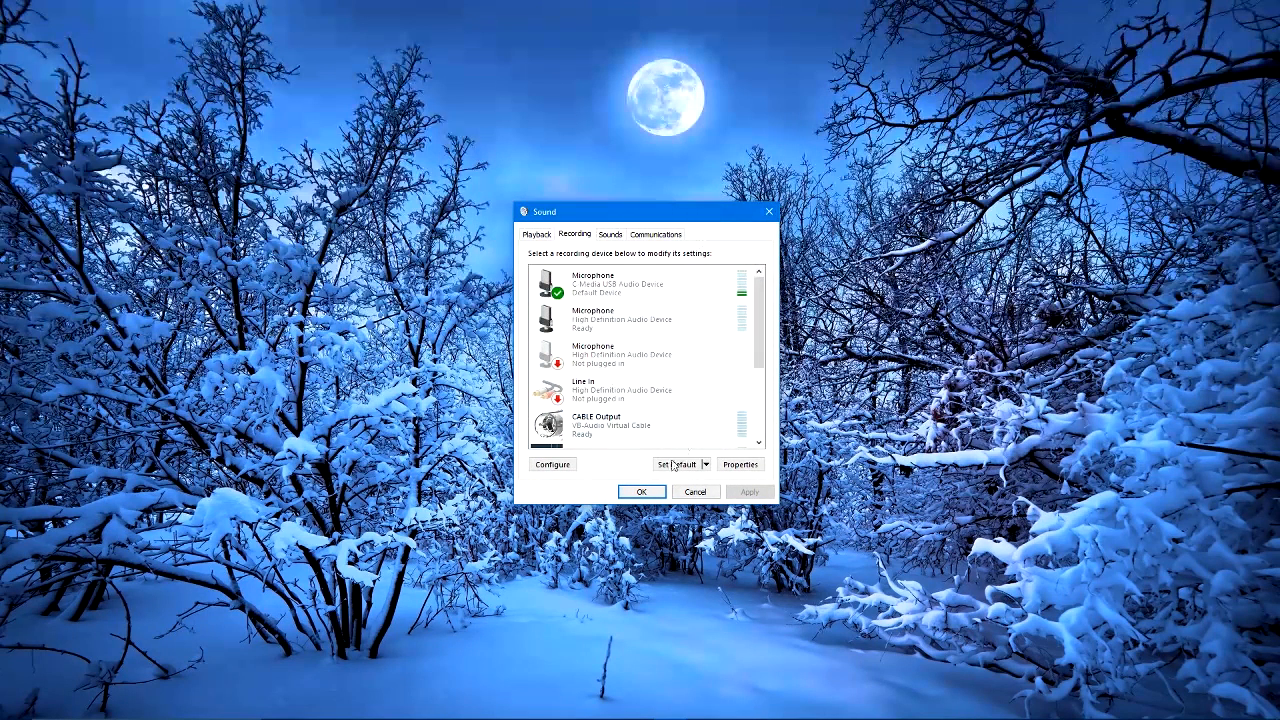
{"action": "mouse_move", "coordinate": [558, 494]}
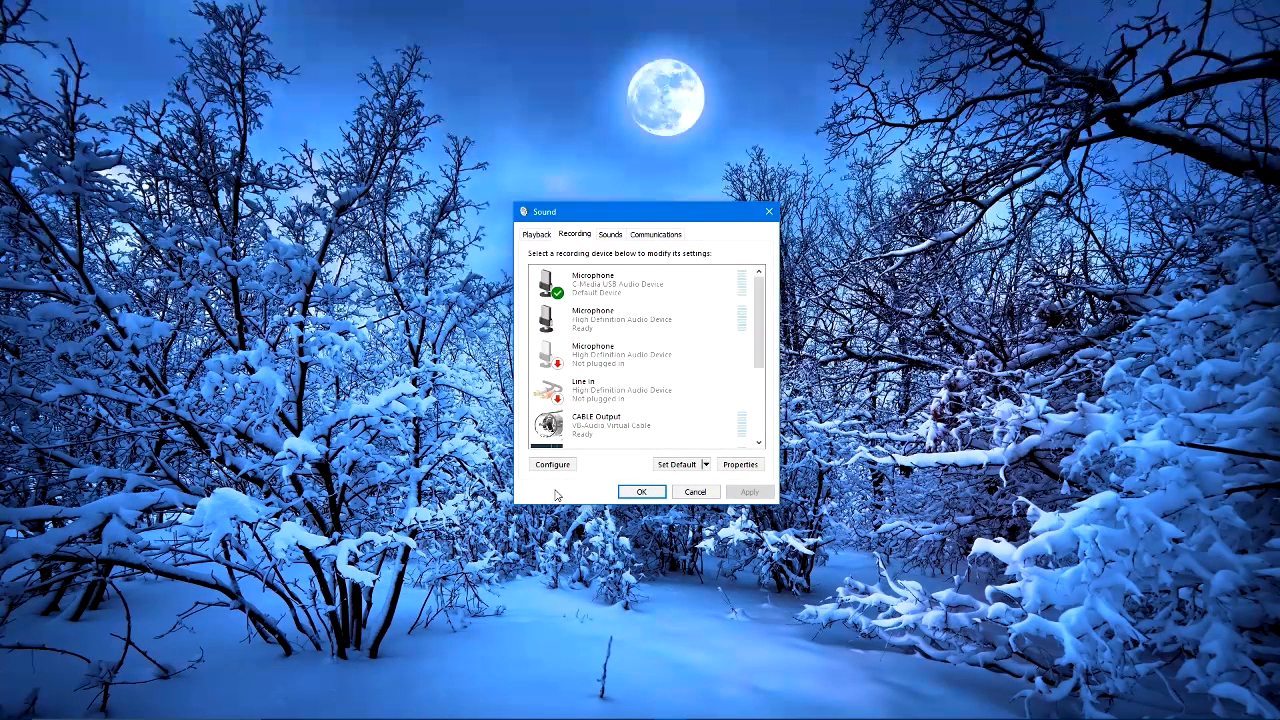
{"action": "mouse_move", "coordinate": [580, 490]}
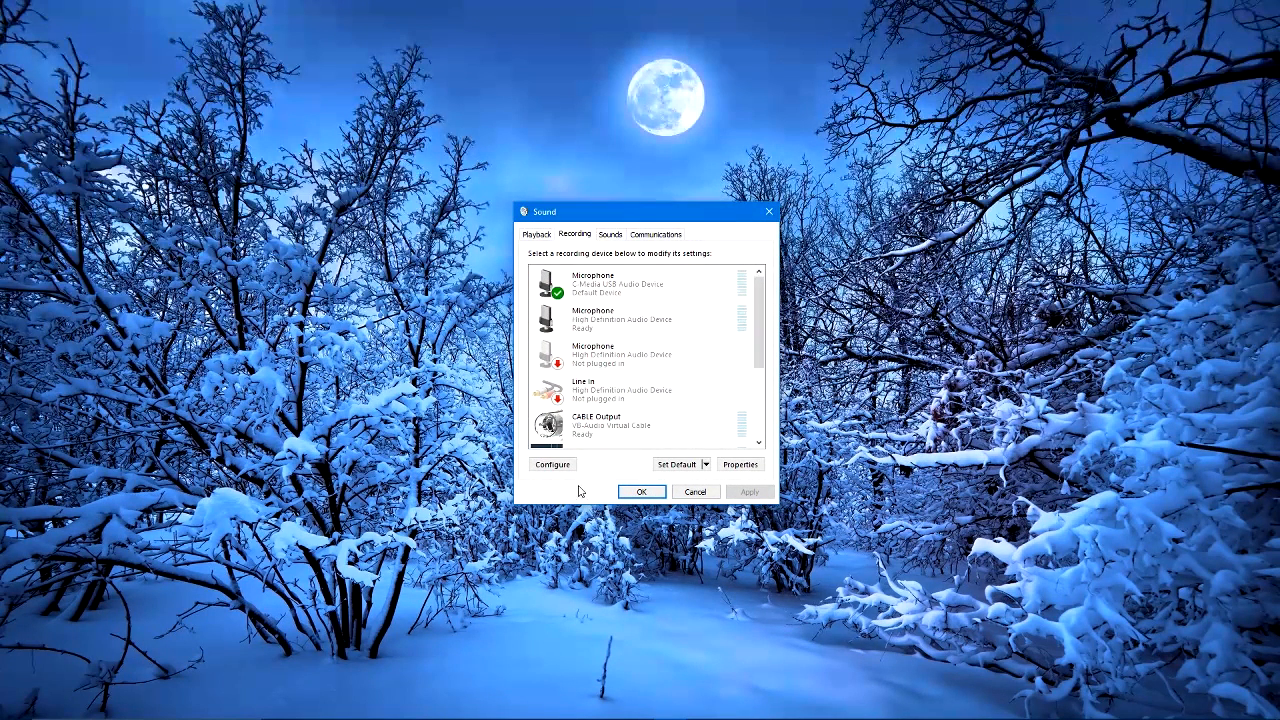